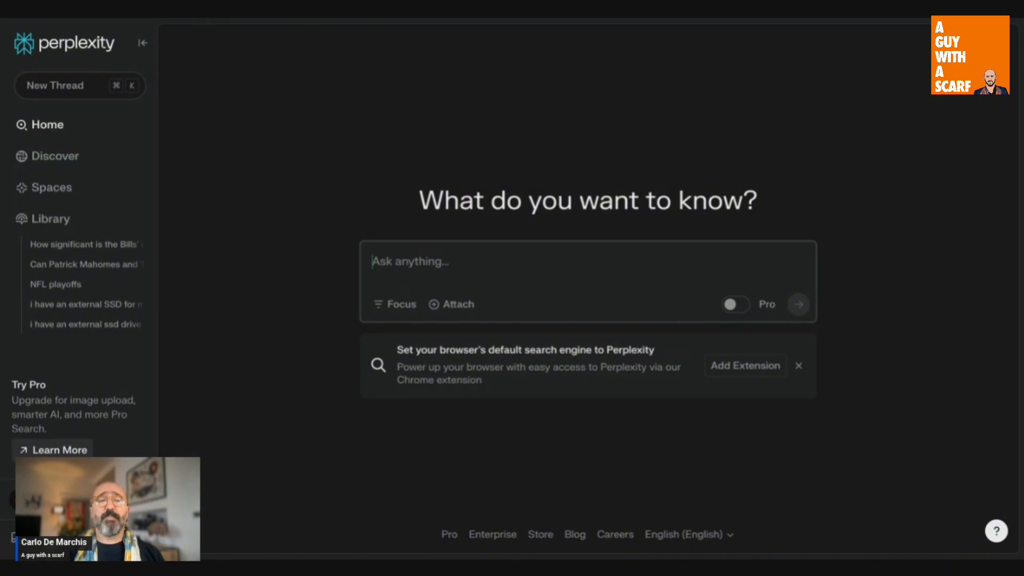
- Open the 2024 NFL Season page, scroll past highlights and standings, then jump to Playoff Bracket
click(55, 285)
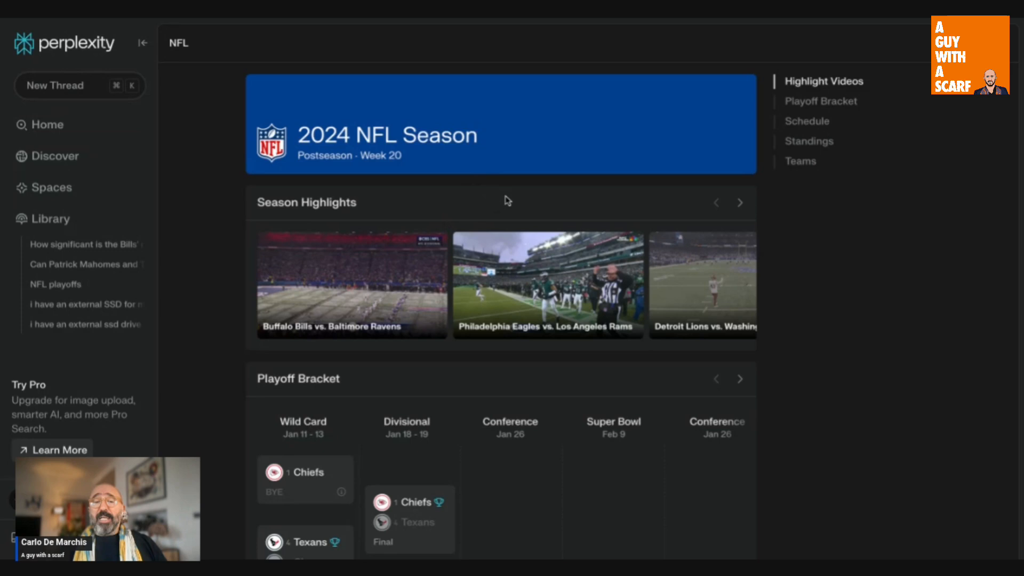
scroll(down, 3)
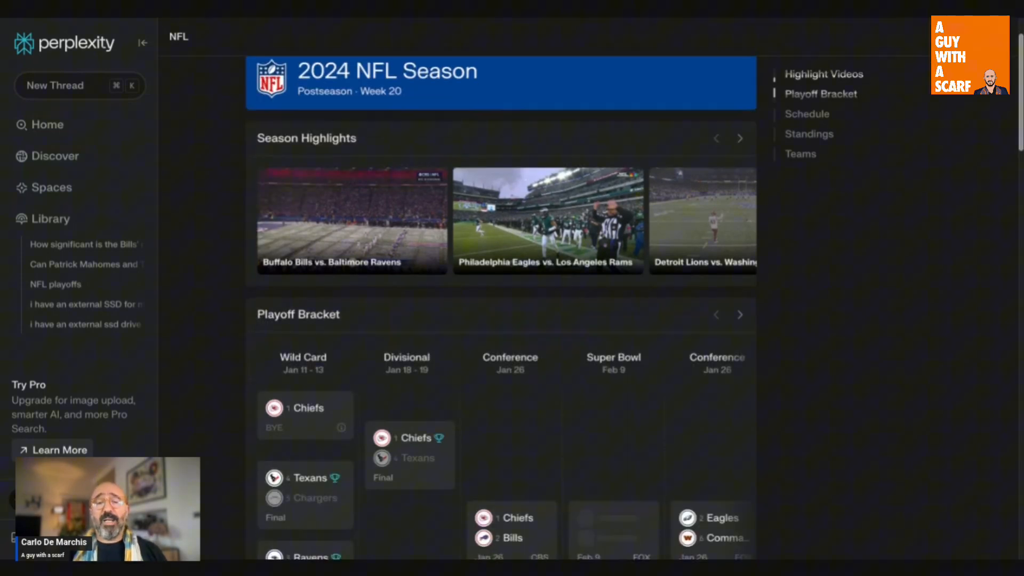
scroll(down, 3)
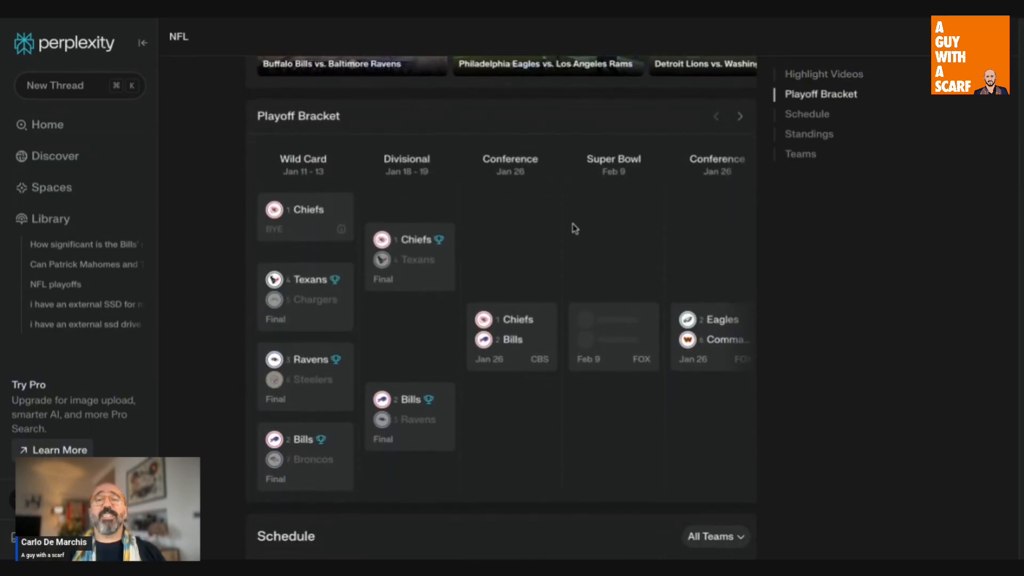
scroll(down, 3)
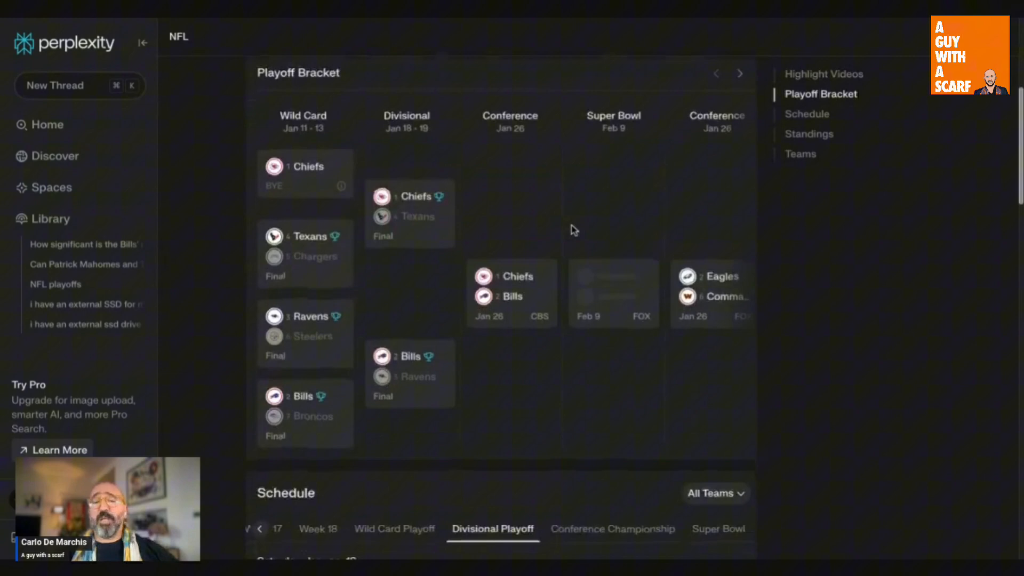
scroll(down, 3)
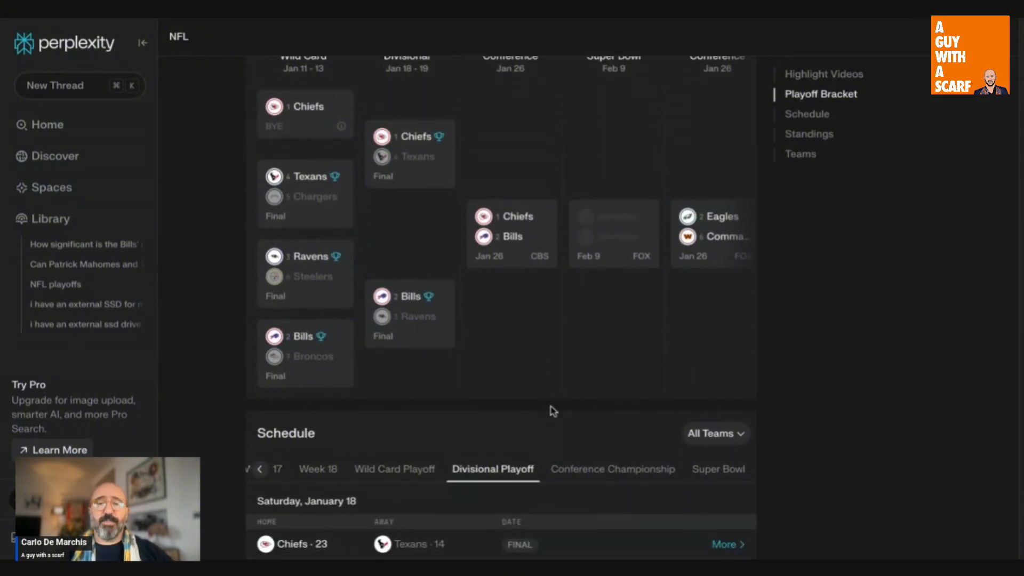
scroll(down, 3)
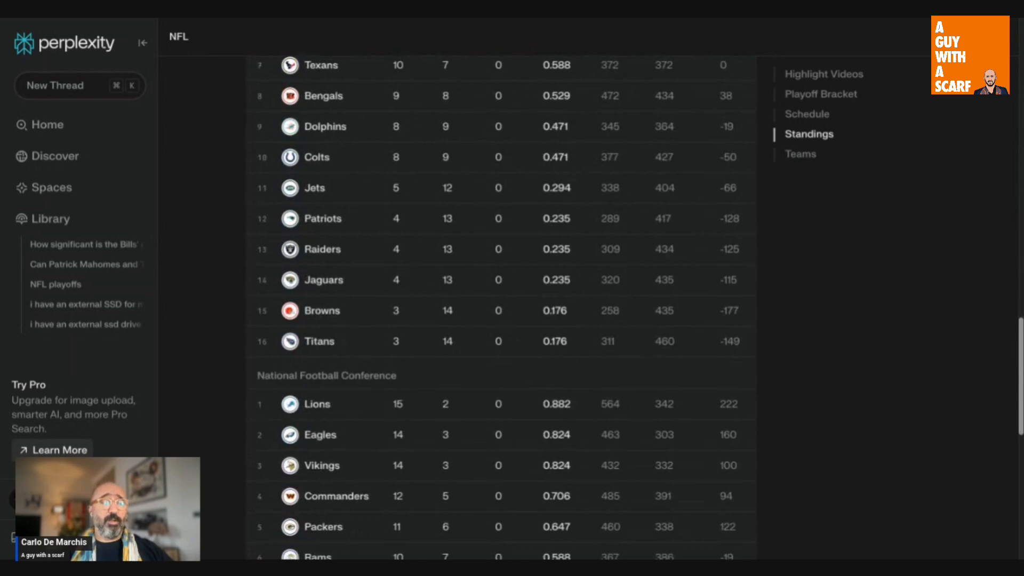
click(800, 153)
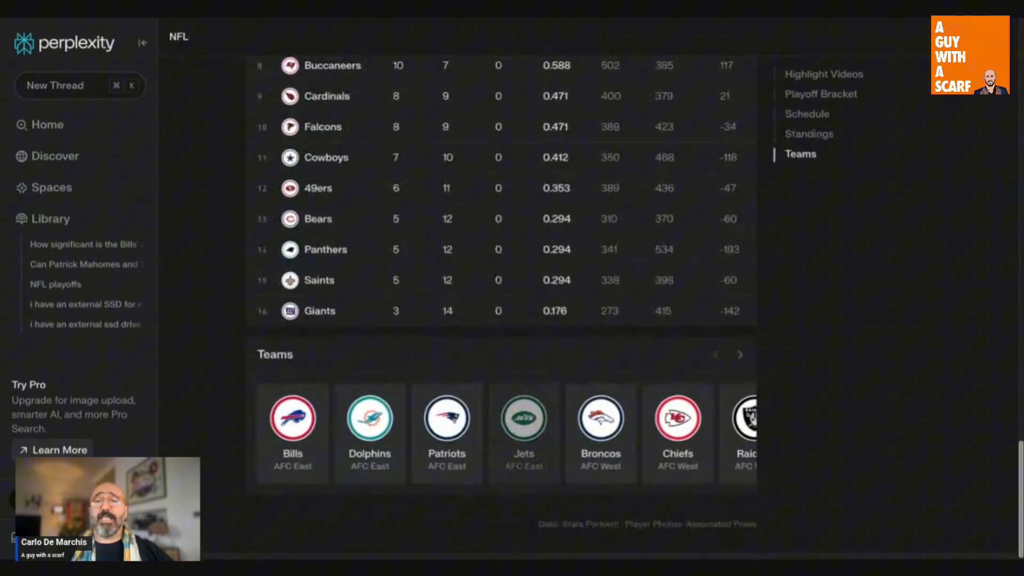
click(823, 73)
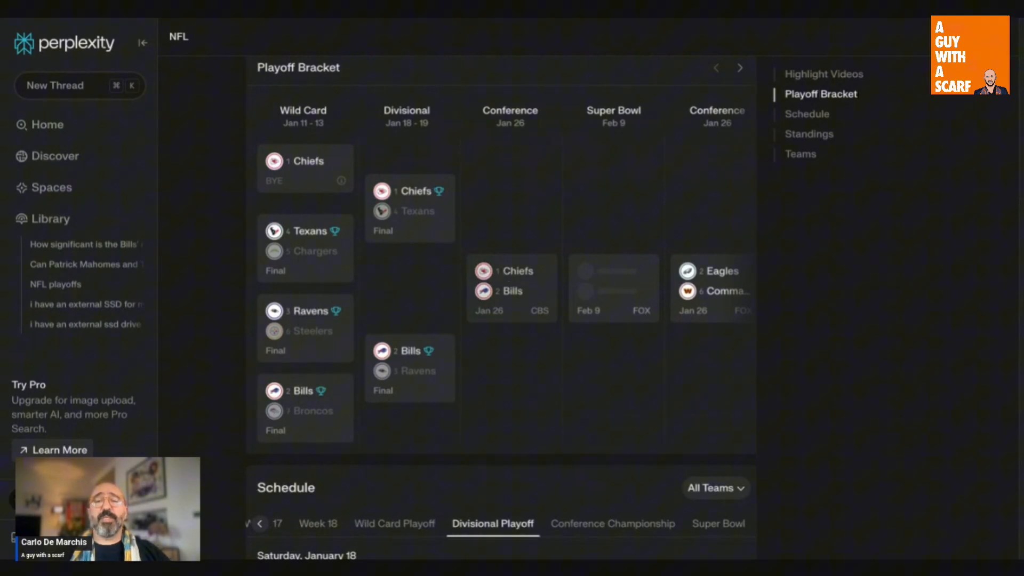
- Open the Chiefs vs Bills Conference game page and scroll from Season Leaders to Related questions
click(512, 287)
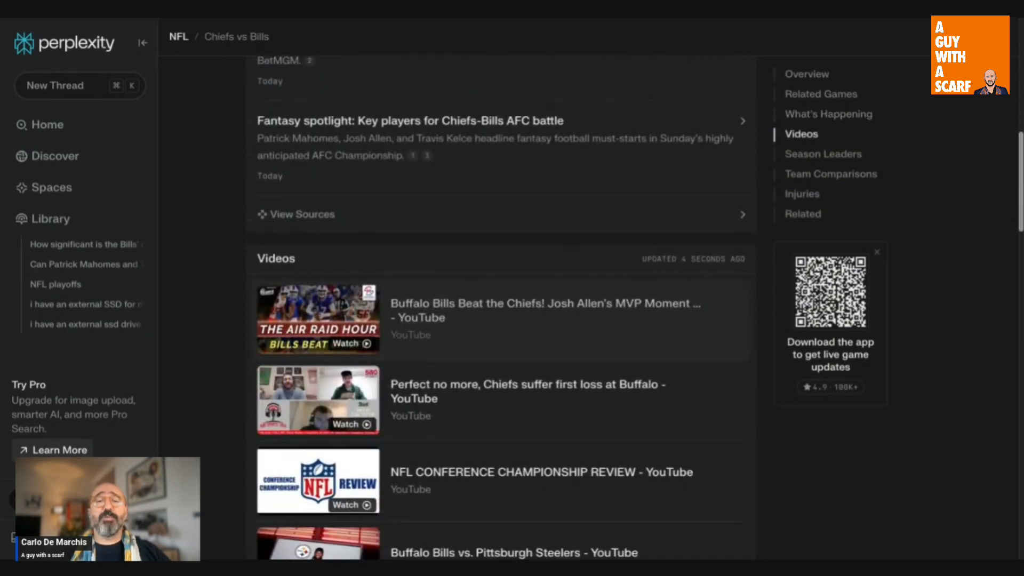
click(823, 153)
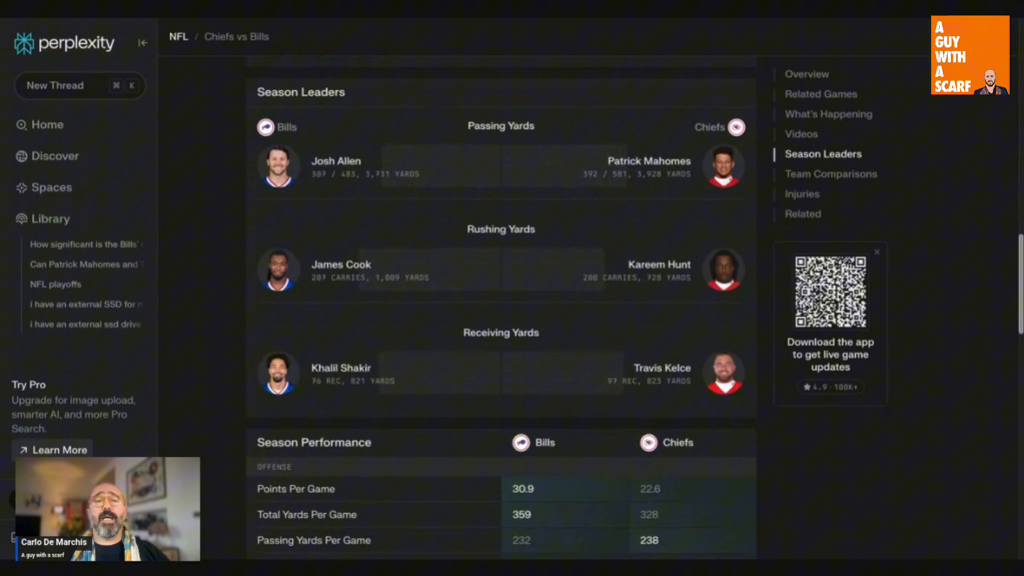
scroll(down, 3)
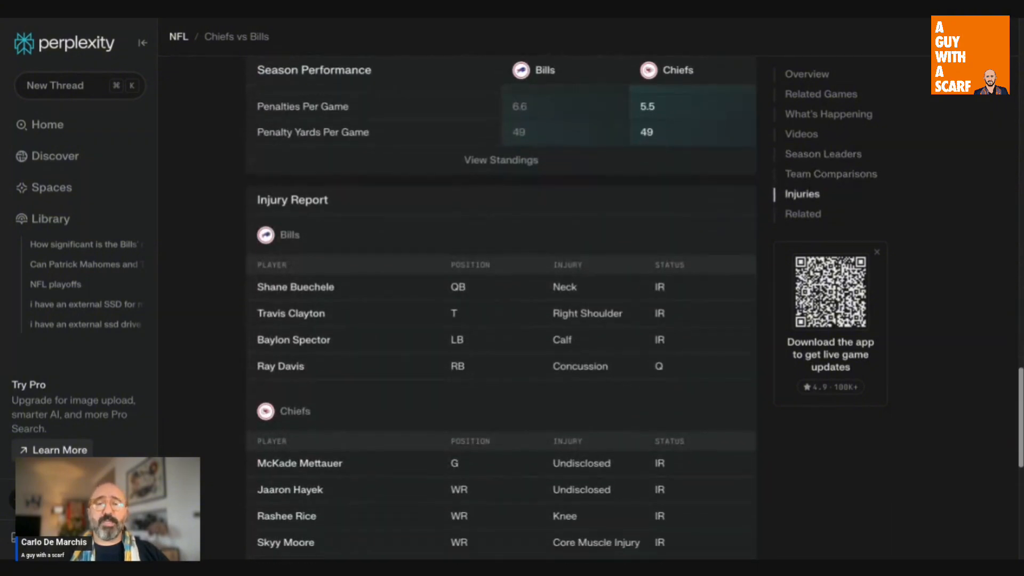
scroll(down, 3)
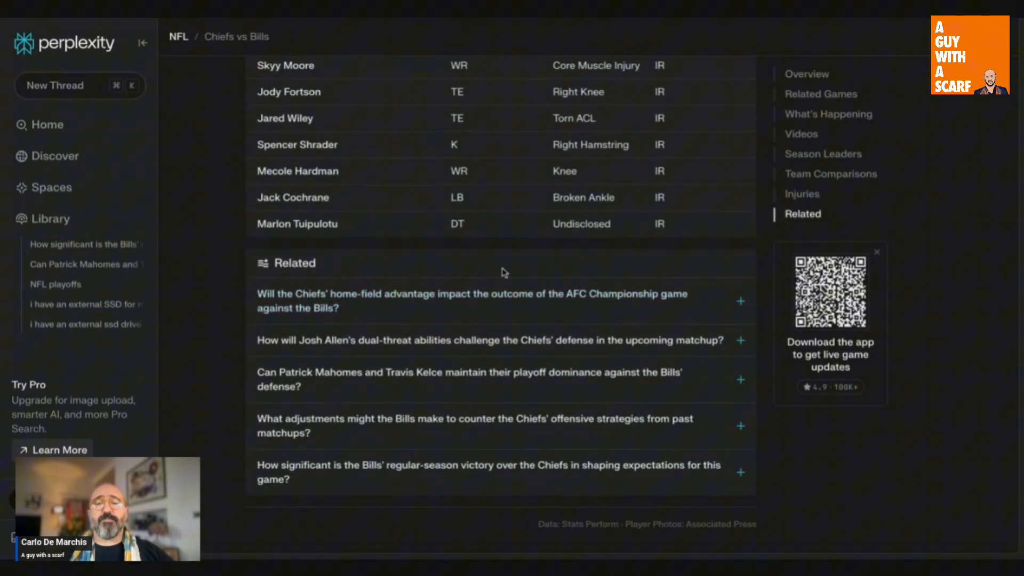
mouse_move(487, 277)
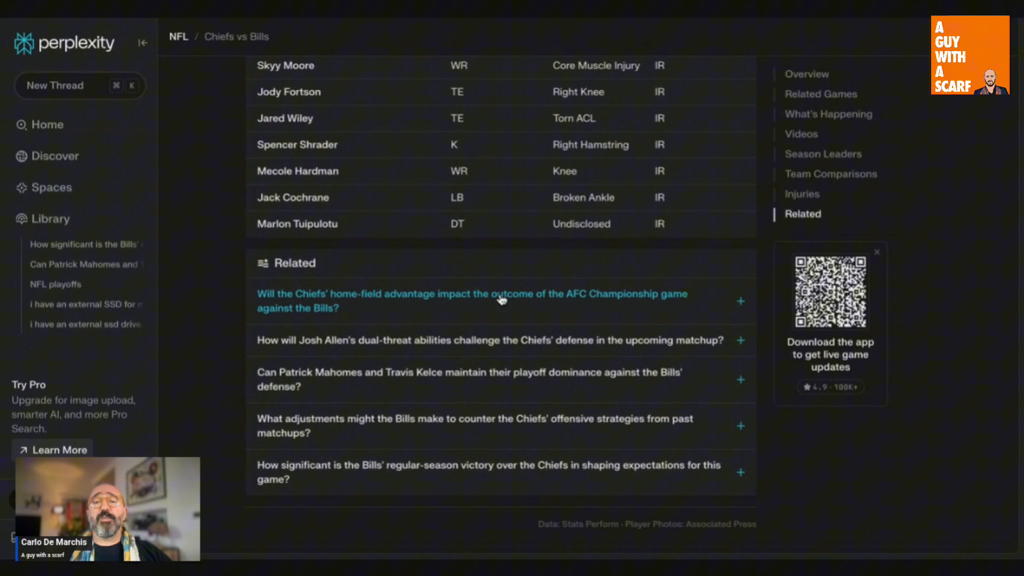
mouse_move(488, 358)
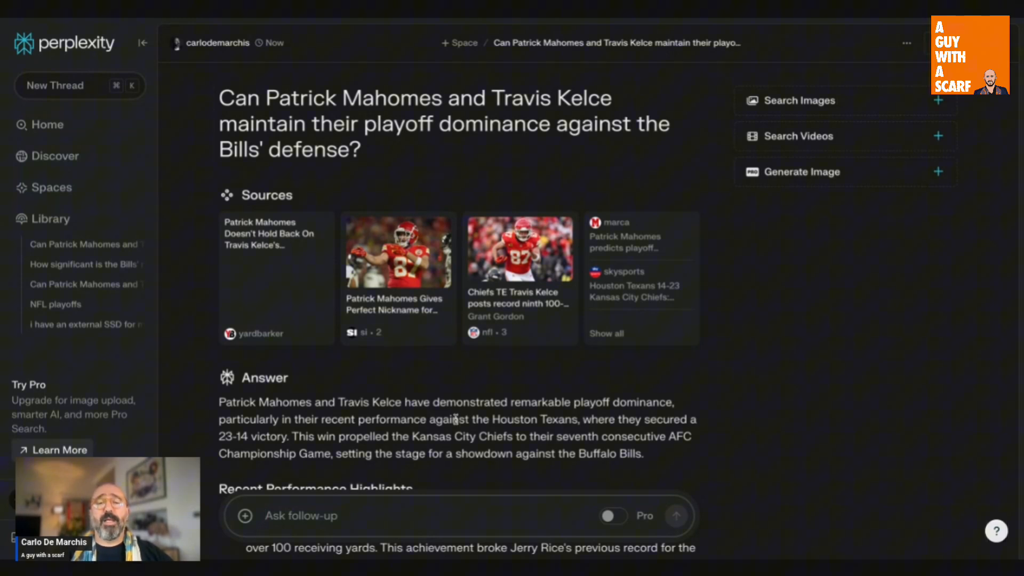
- Scroll through the answer on whether Mahomes and Kelce can keep dominating the Bills' defense
scroll(down, 3)
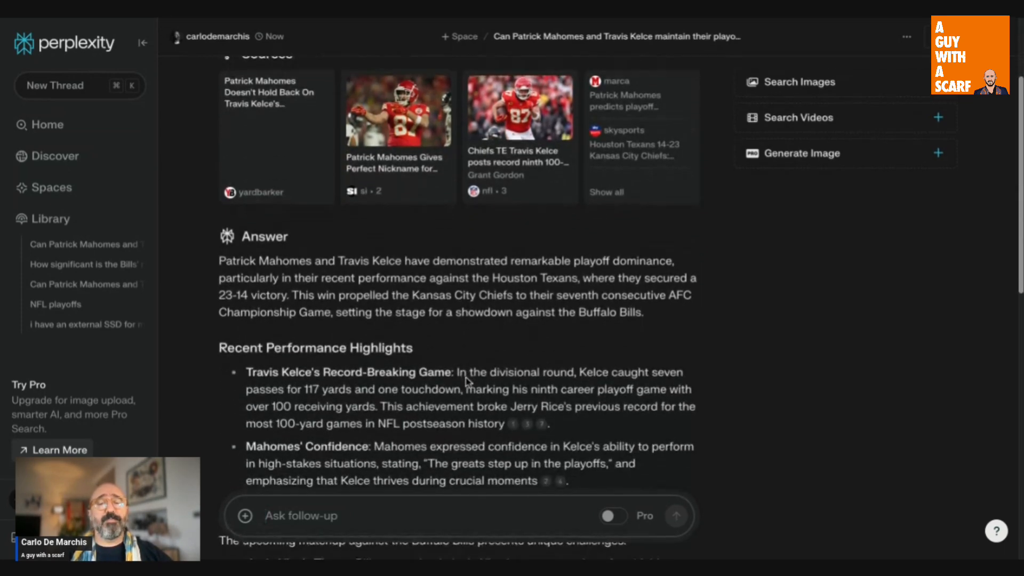
scroll(down, 3)
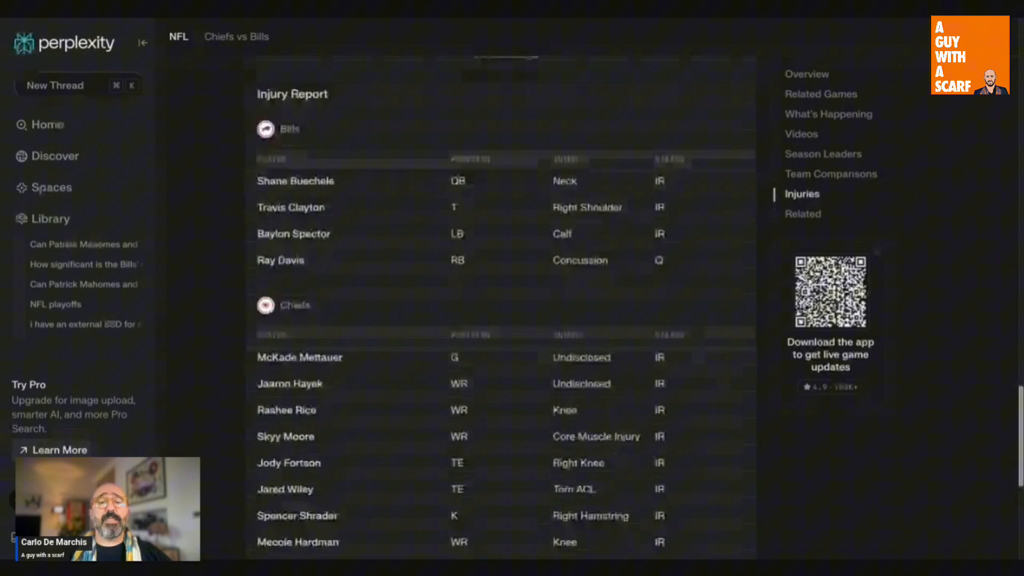
- Ask the related question on key factors deciding Chiefs vs Bills and read to the conclusion
scroll(down, 3)
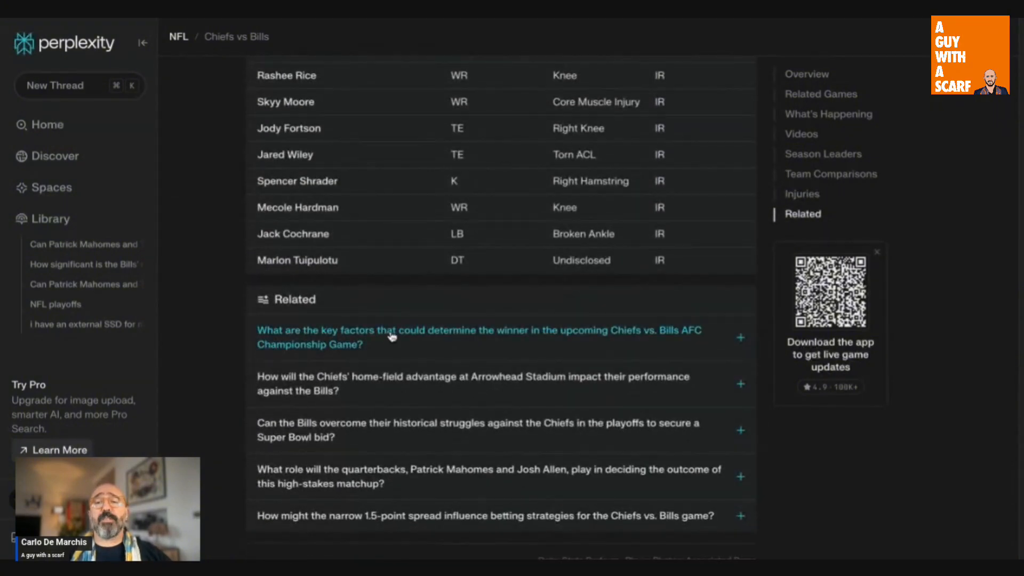
click(478, 330)
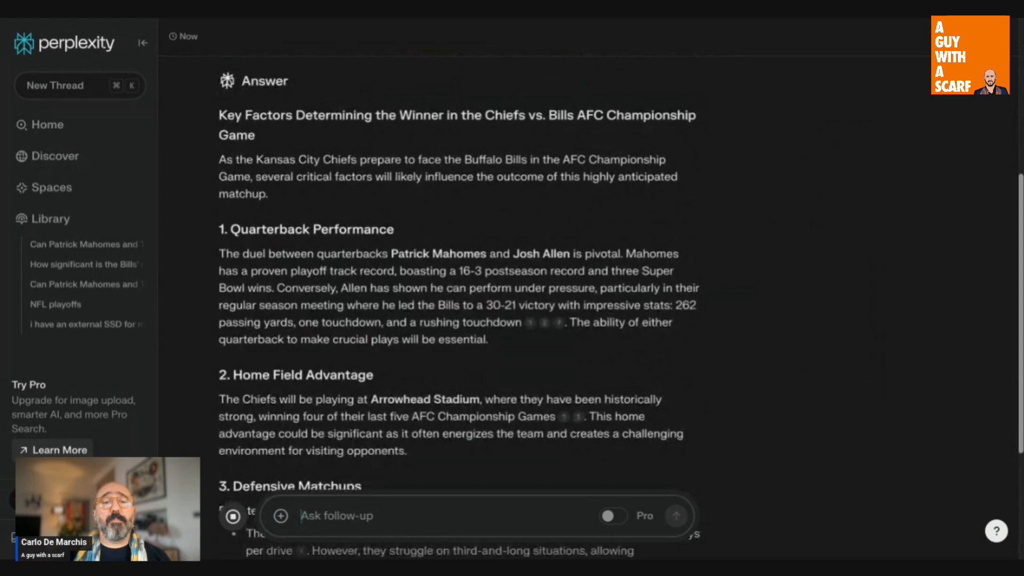
scroll(down, 3)
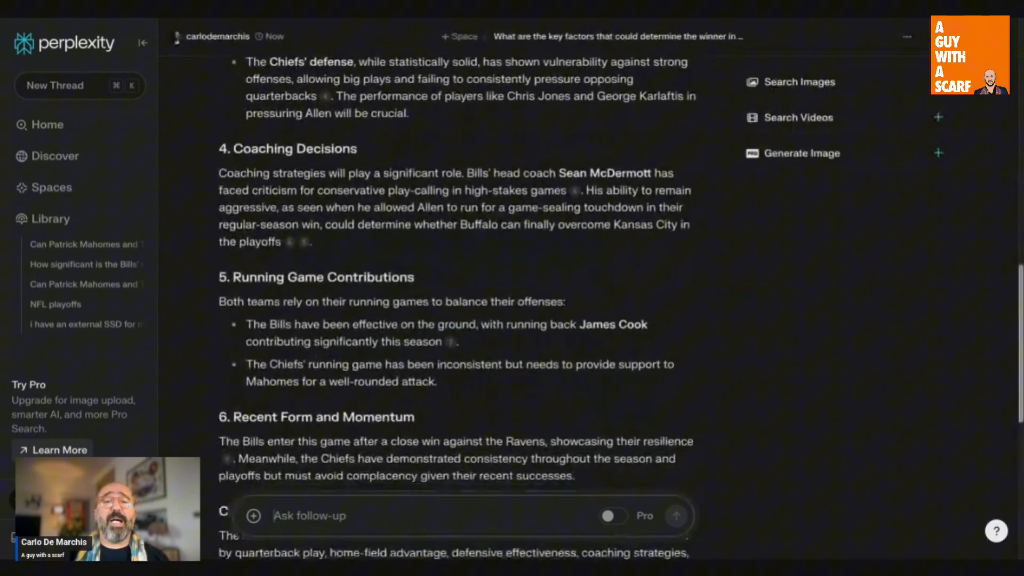
scroll(down, 3)
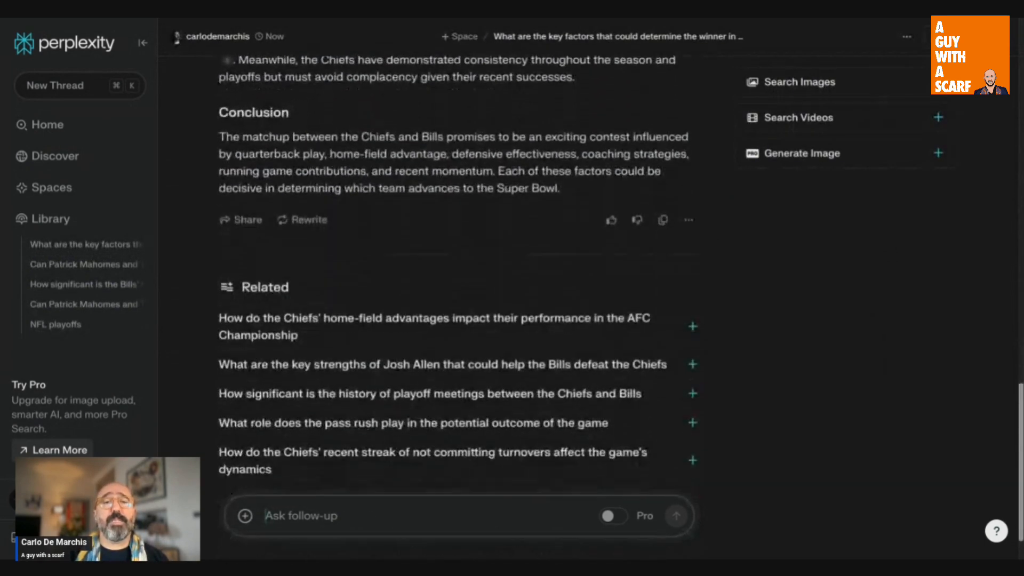
scroll(down, 3)
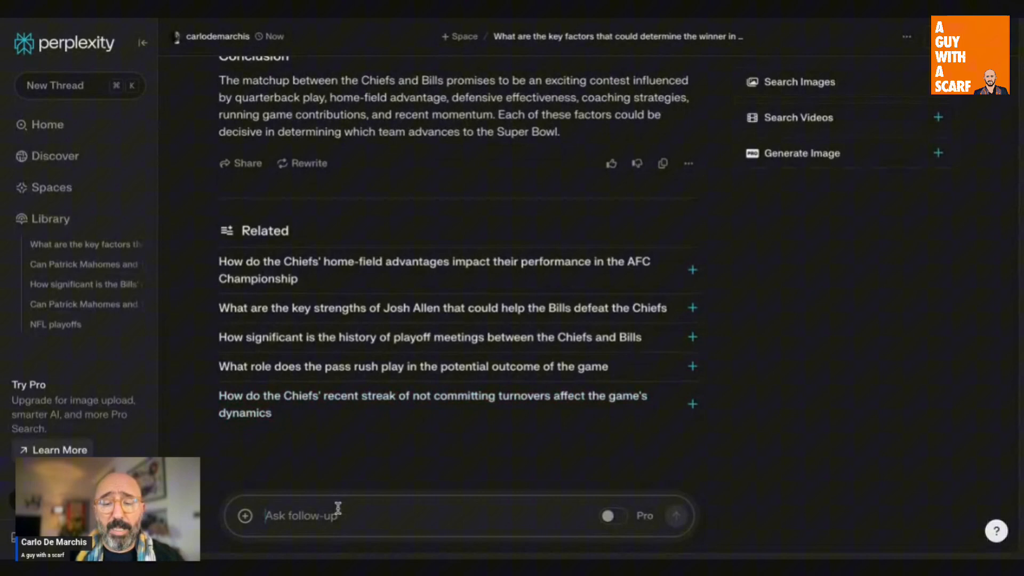
- Ask how many Bills vs Chiefs matches there have been and read the 56-meeting answer
text(hoa many matches have been bill)
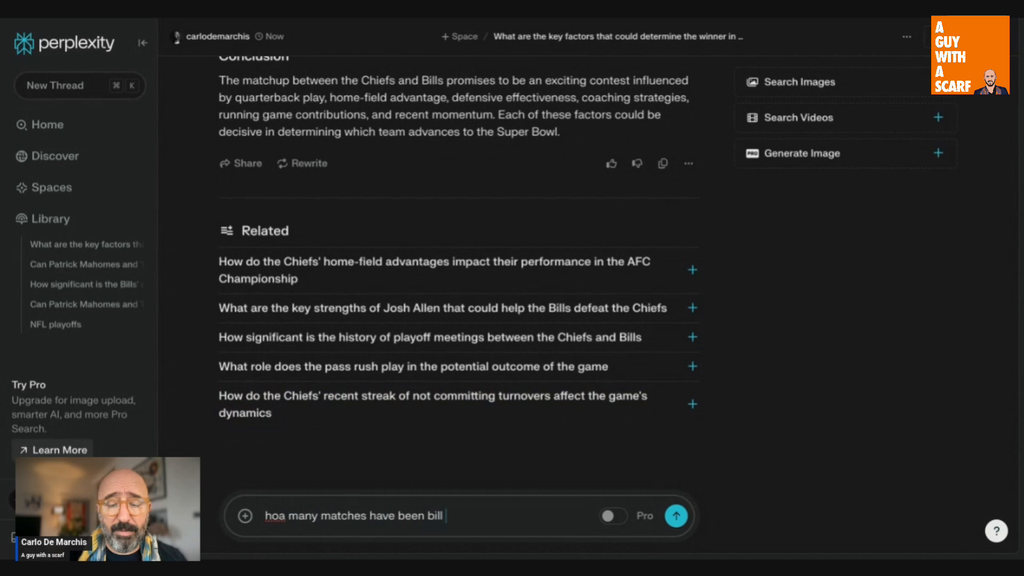
text(vs chiefs)
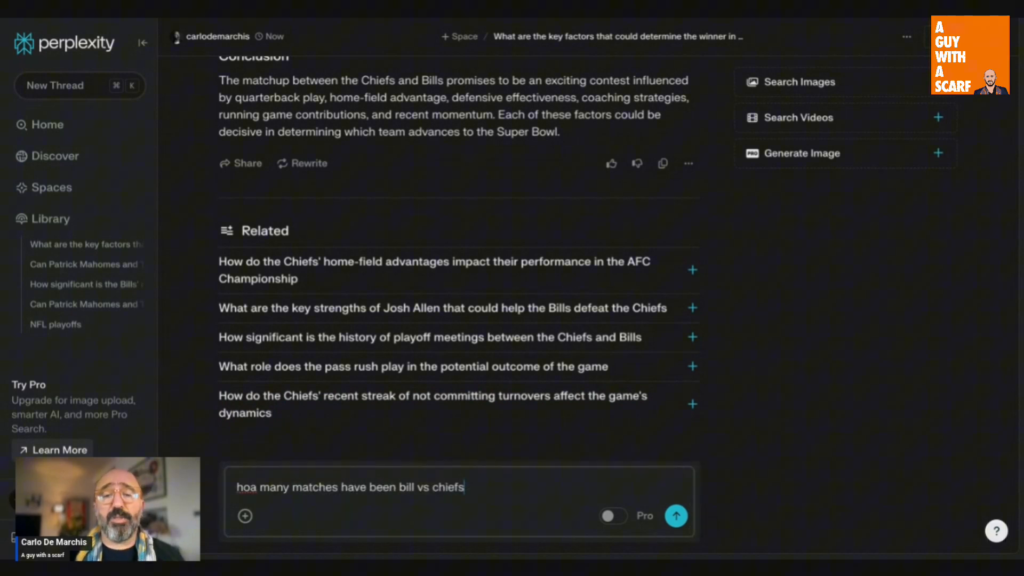
click(677, 516)
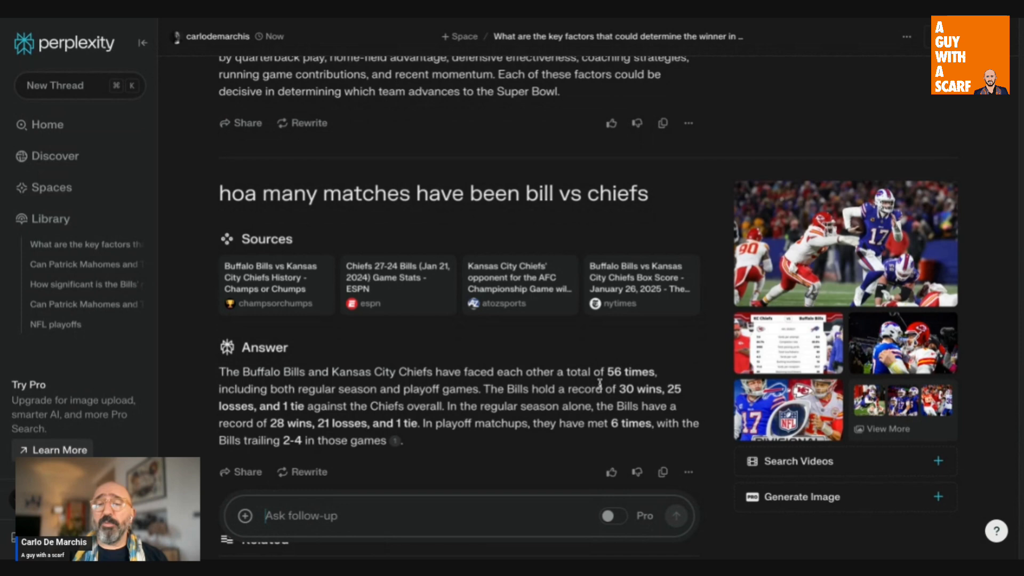
scroll(down, 3)
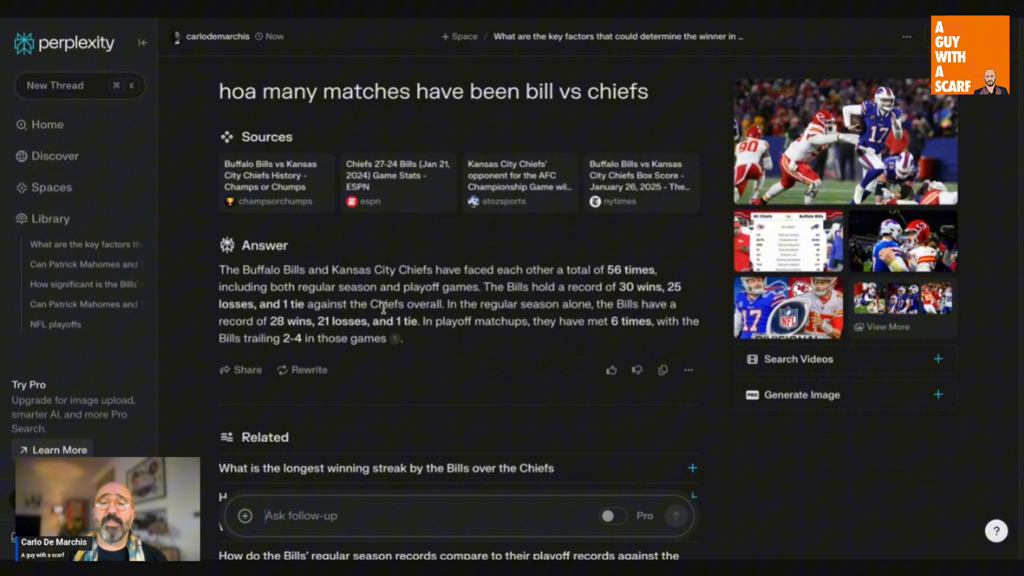
scroll(down, 3)
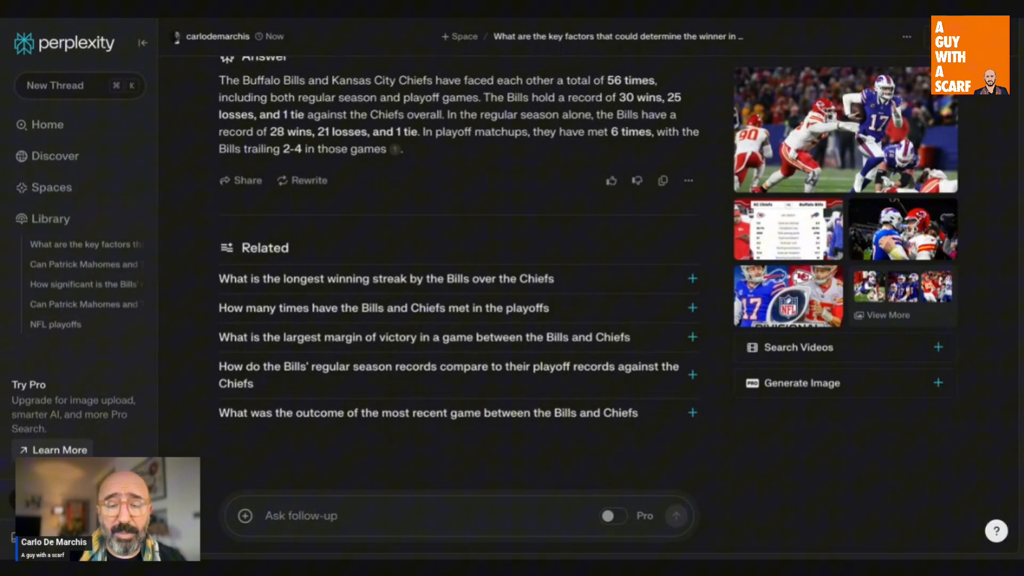
click(359, 515)
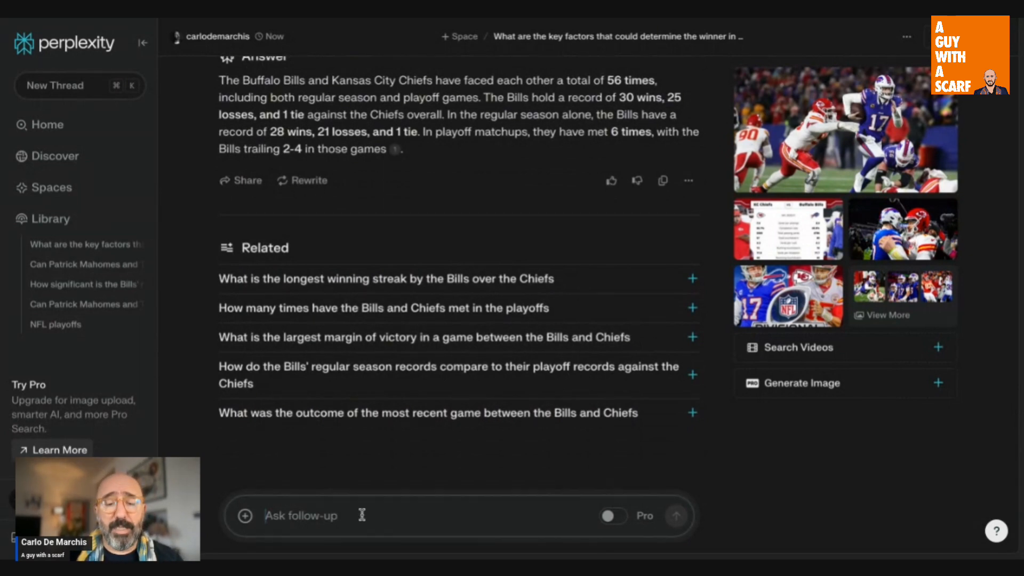
text(can you list)
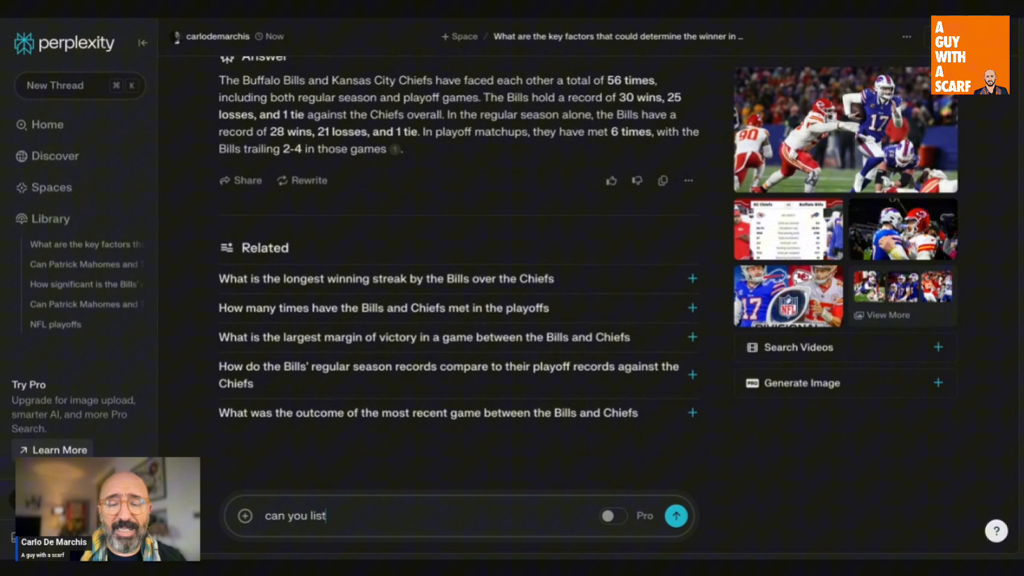
text(those matches)
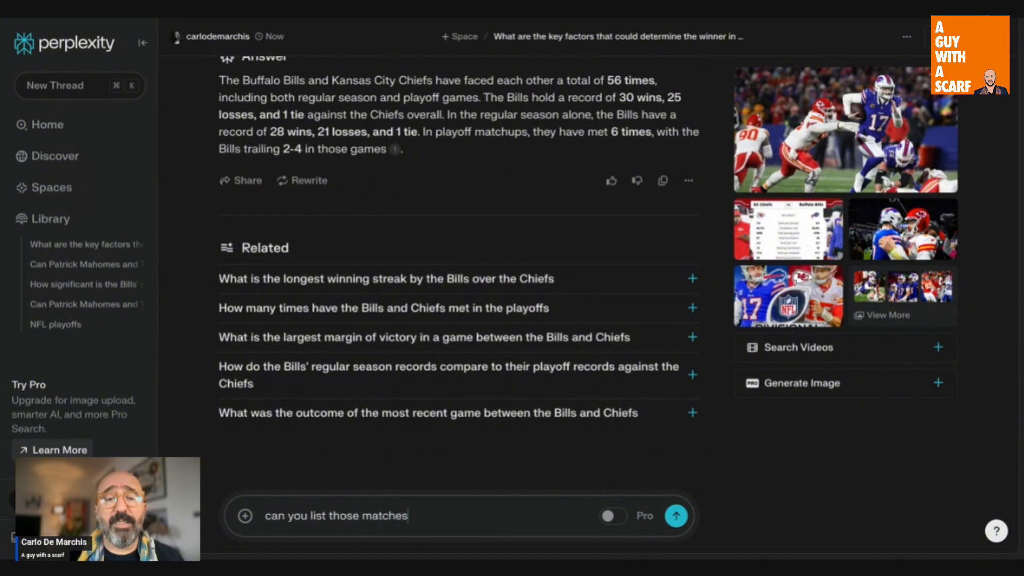
click(676, 516)
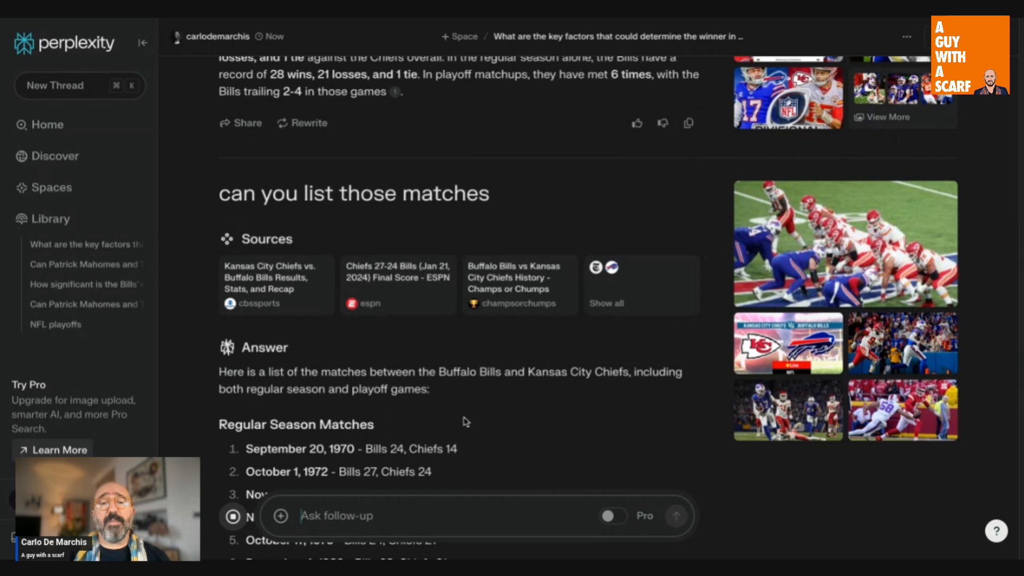
scroll(down, 3)
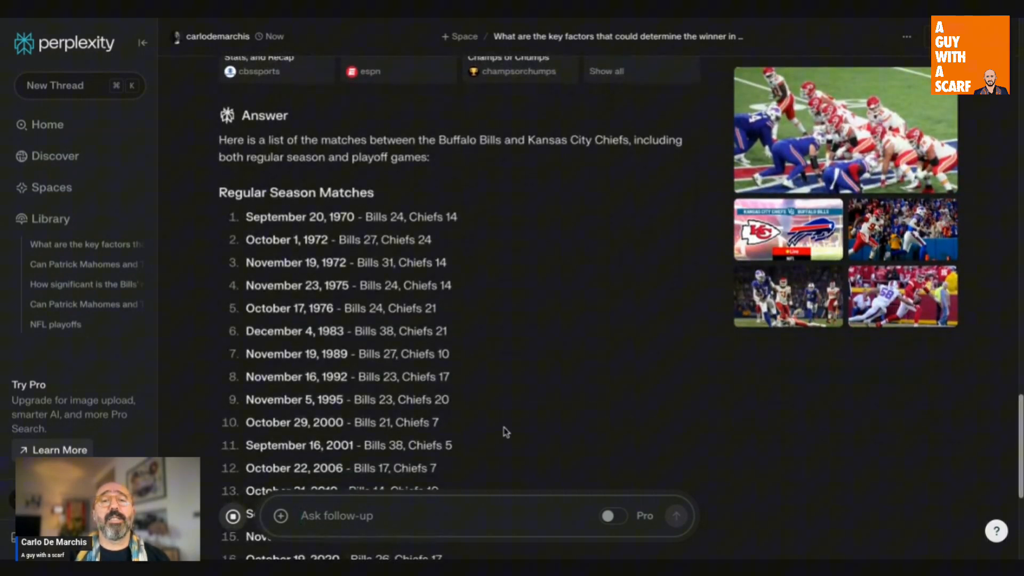
scroll(down, 3)
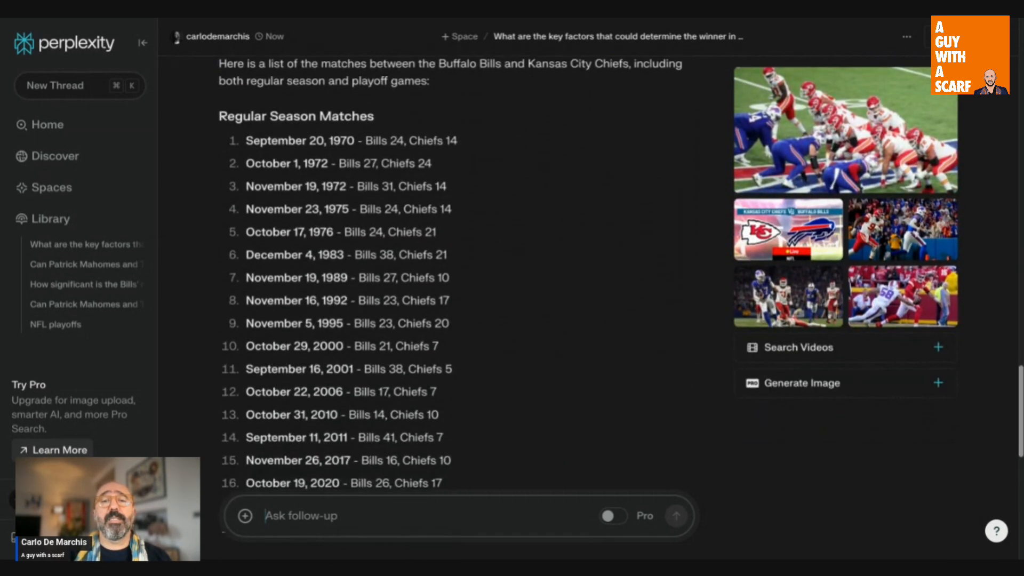
scroll(down, 3)
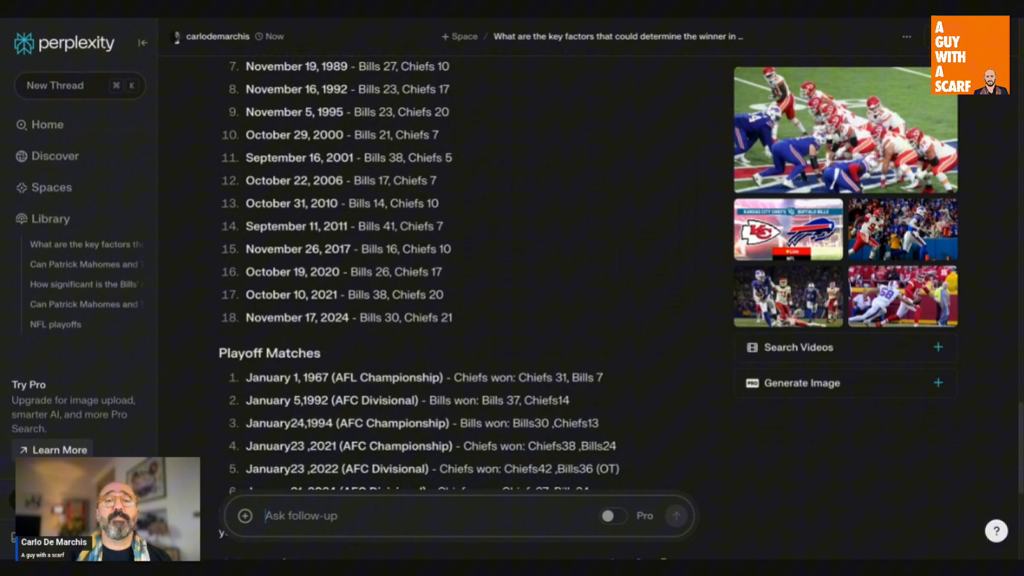
scroll(down, 3)
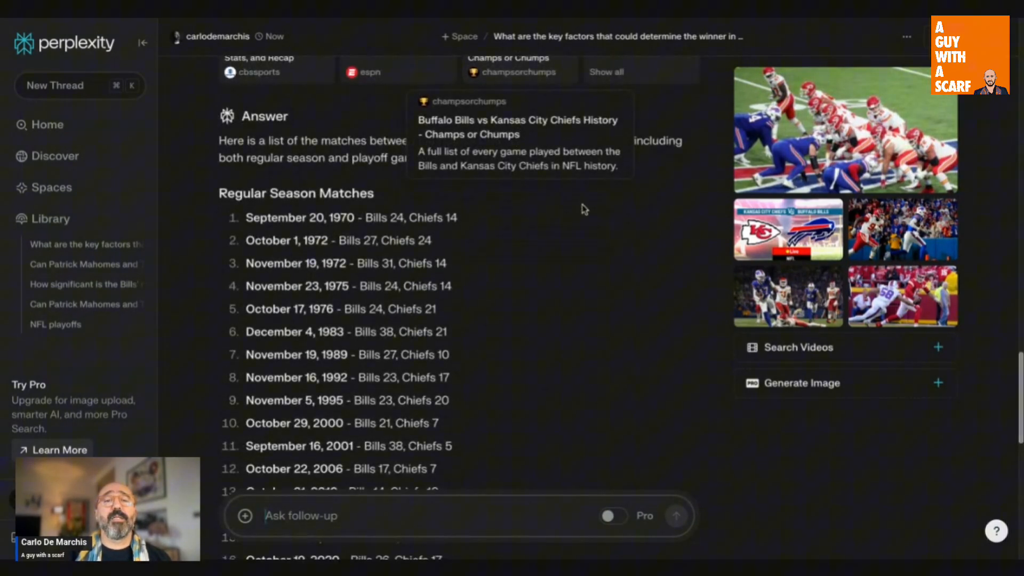
mouse_move(542, 268)
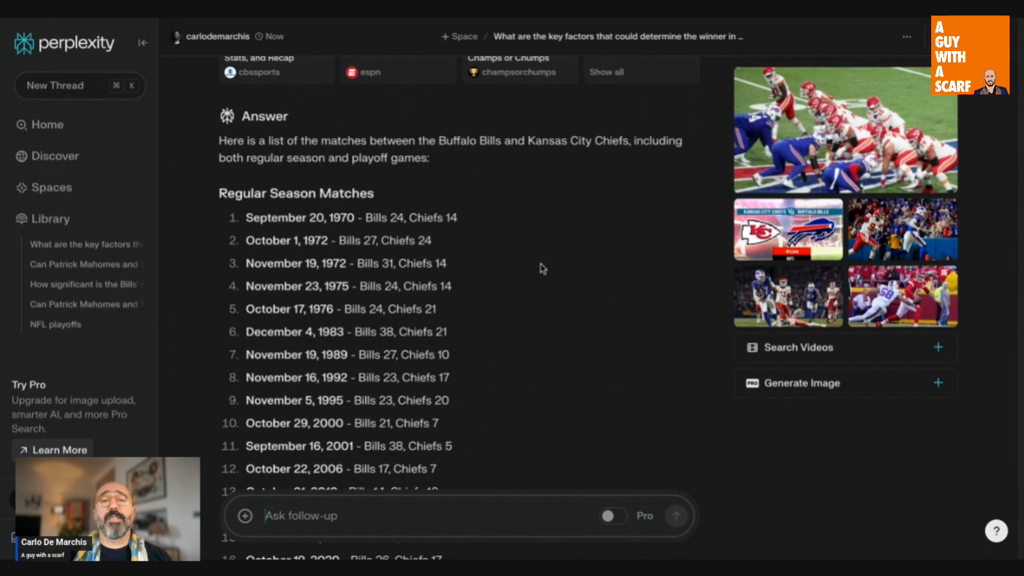
mouse_move(518, 285)
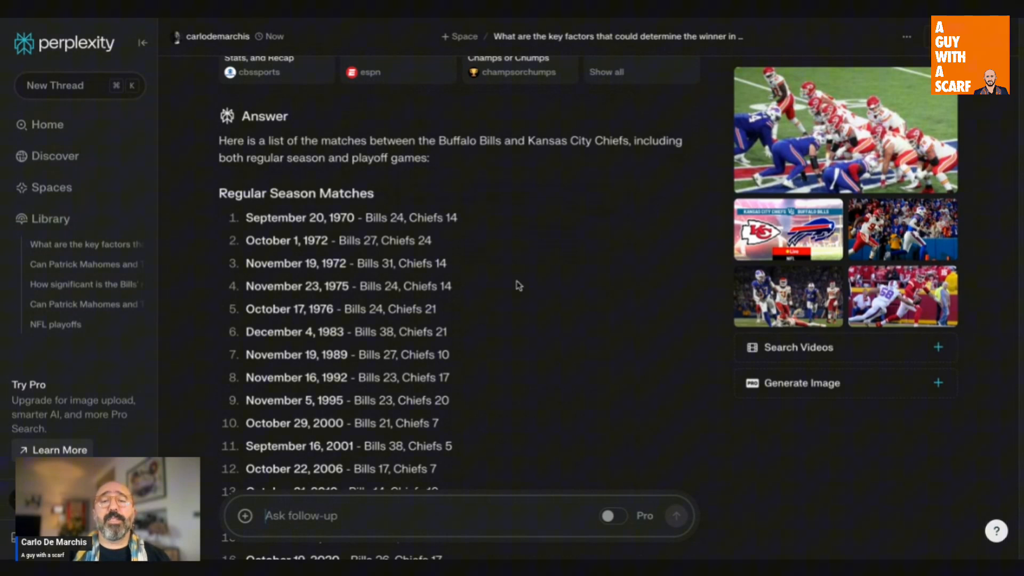
scroll(down, 3)
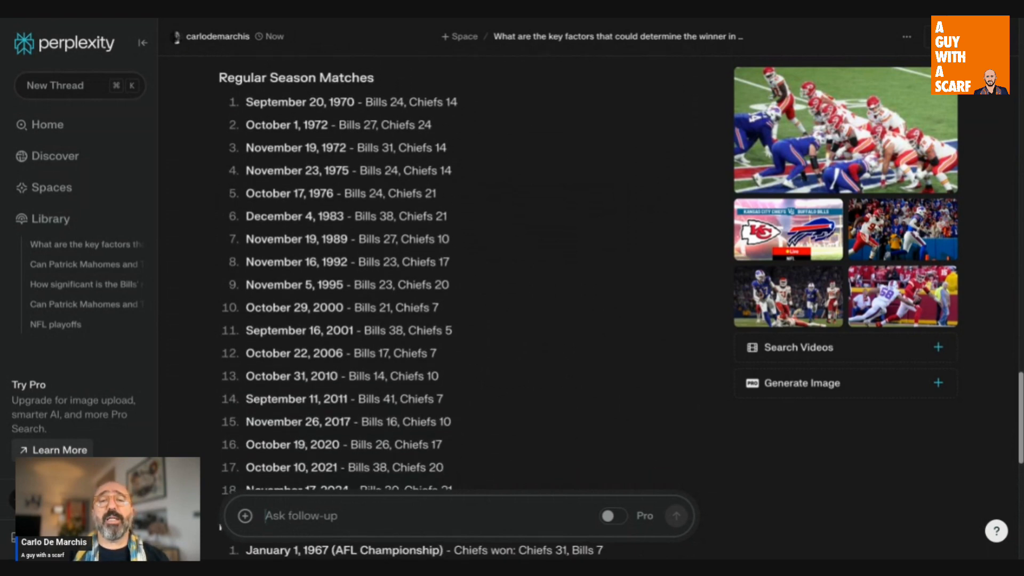
scroll(down, 3)
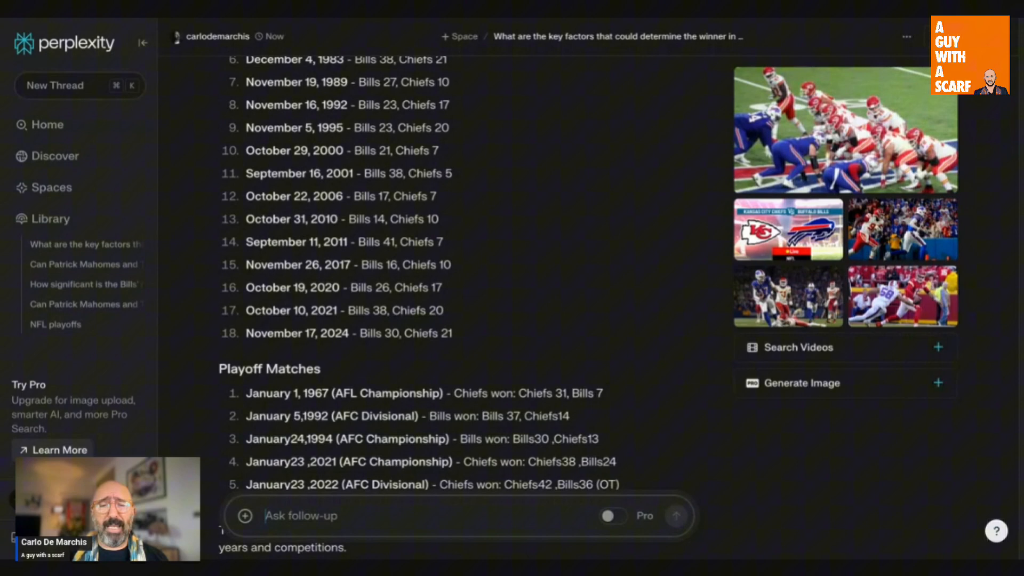
scroll(down, 3)
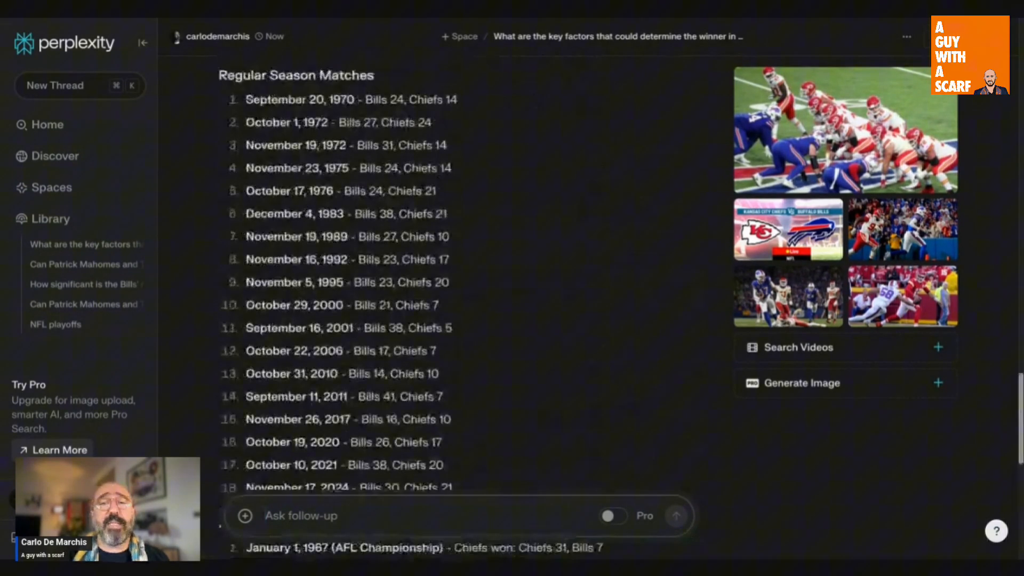
scroll(down, 3)
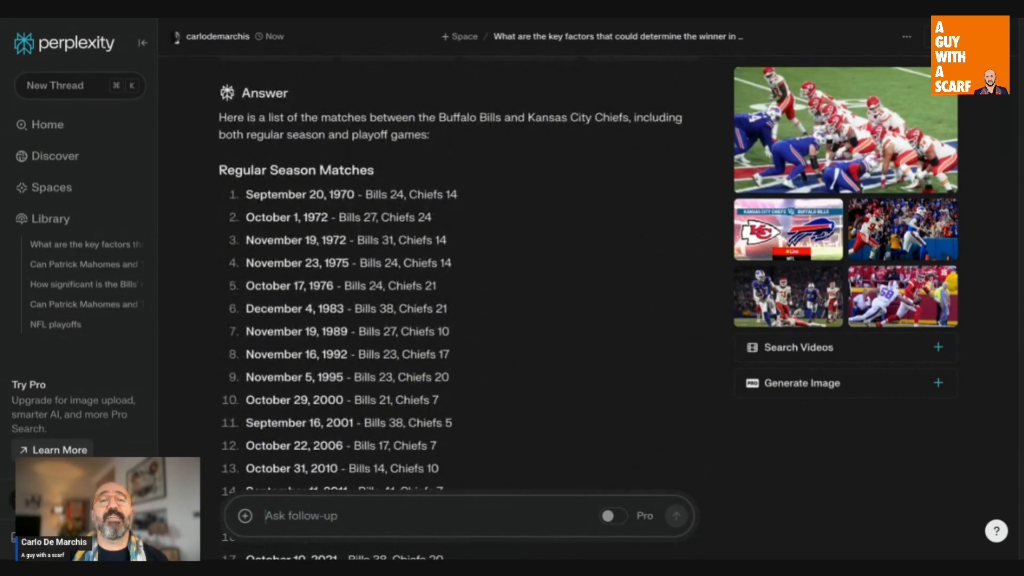
scroll(down, 3)
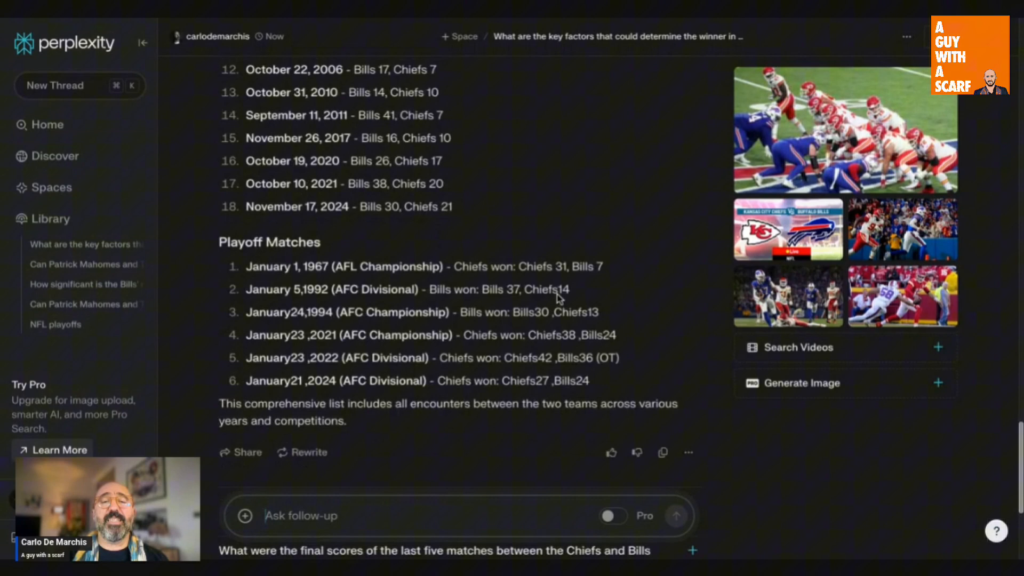
scroll(down, 3)
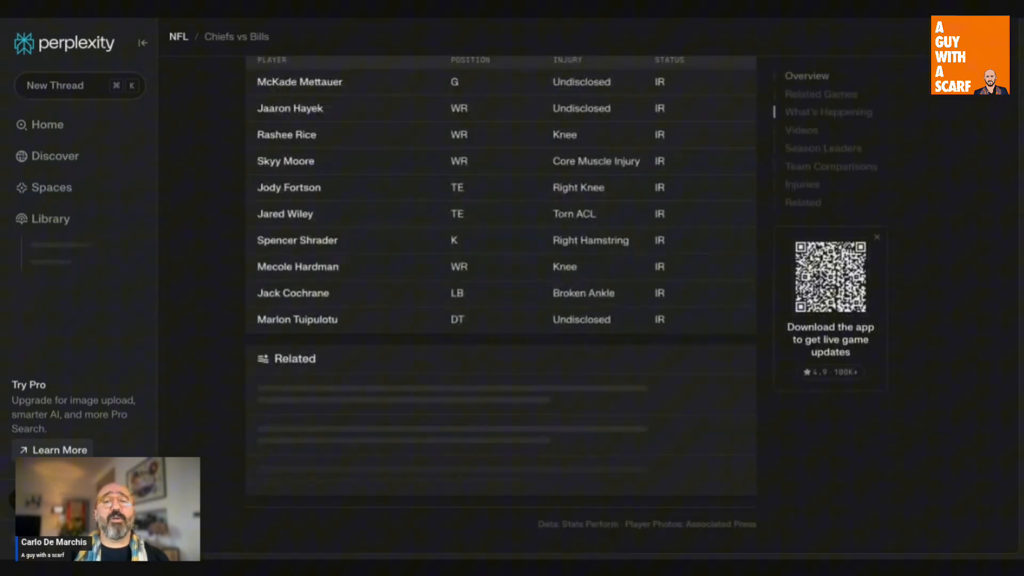
- Scroll the Chiefs vs Bills preview, then return to the 2024 NFL Season page via the NFL breadcrumb
scroll(down, 3)
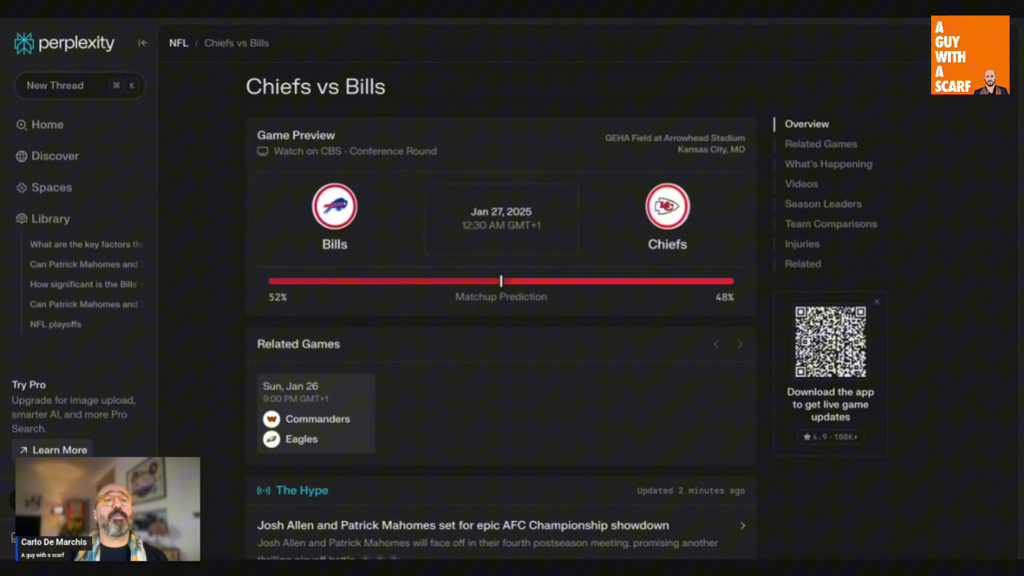
click(179, 43)
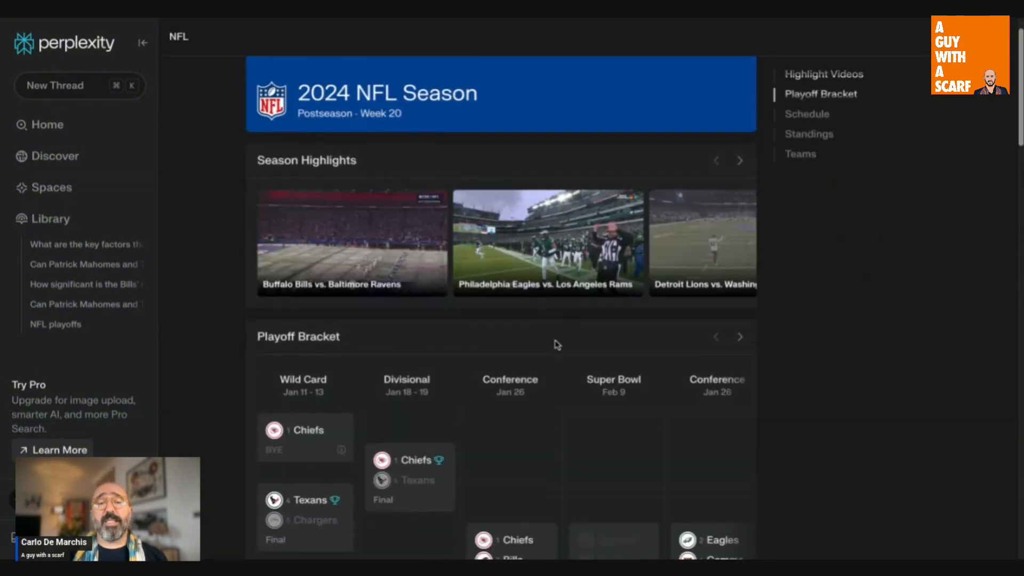
- Scroll the Chiefs vs Texans divisional game page through The Hype, Videos and Related
scroll(down, 3)
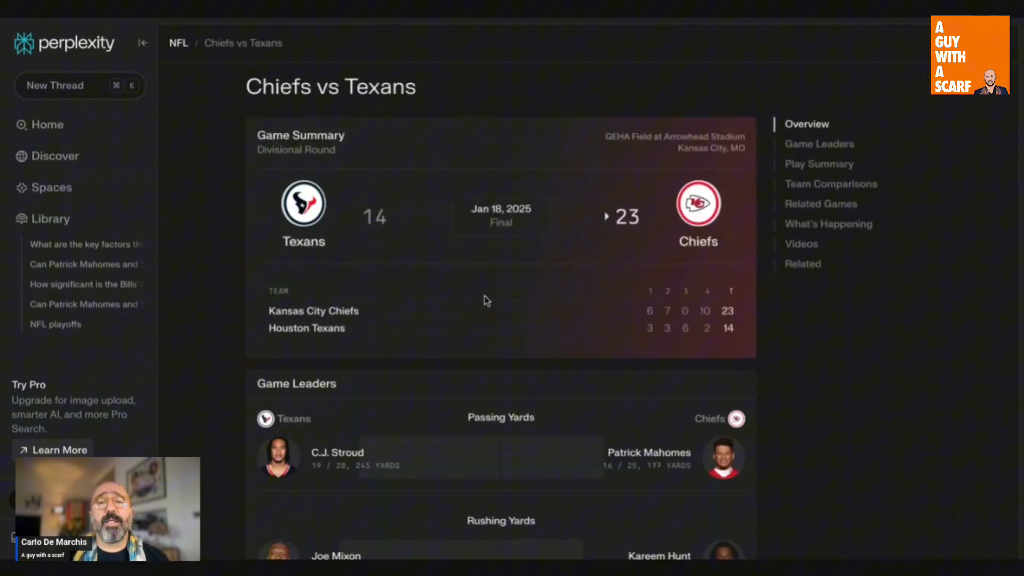
scroll(down, 3)
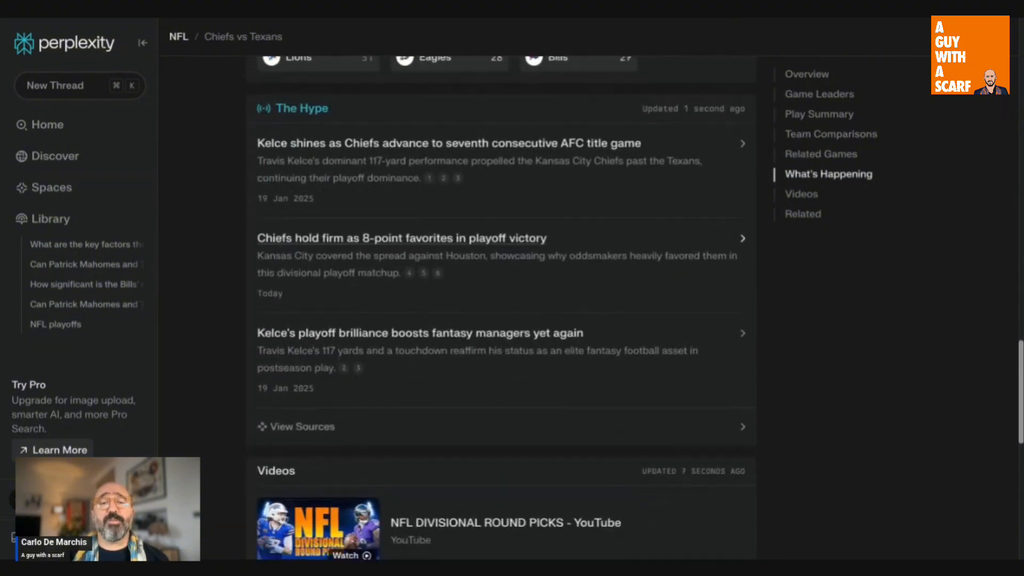
scroll(down, 3)
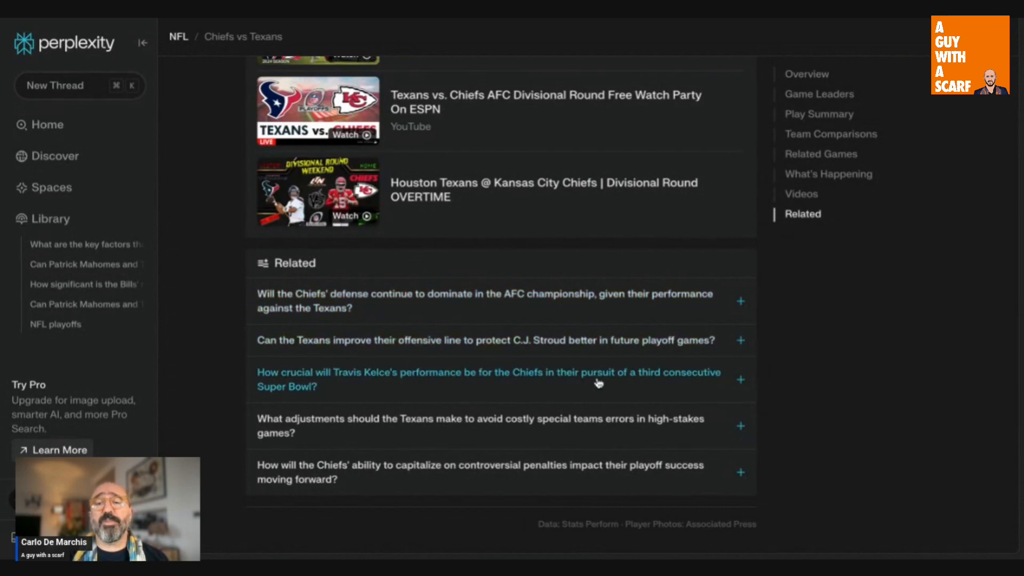
mouse_move(509, 442)
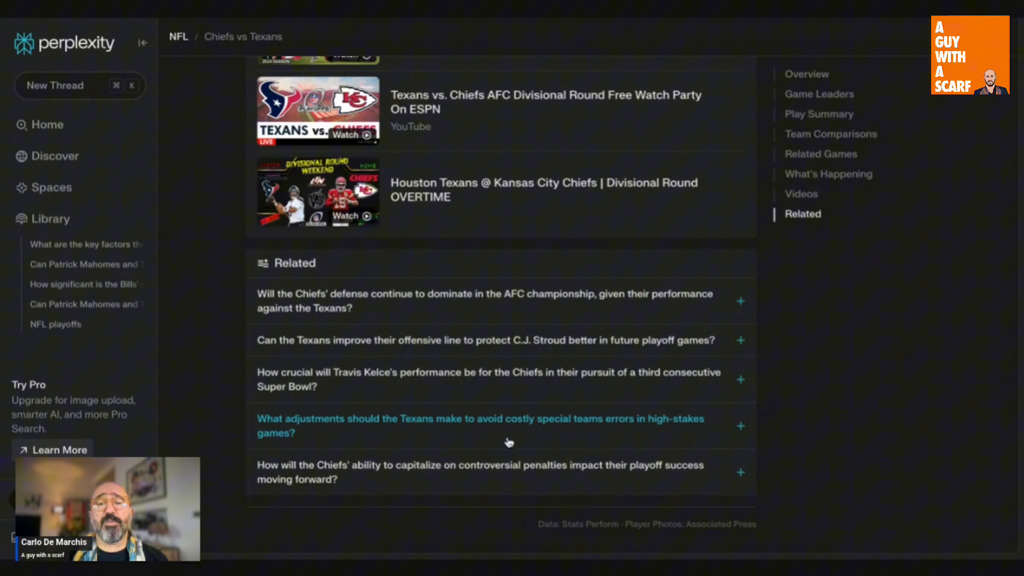
mouse_move(480, 418)
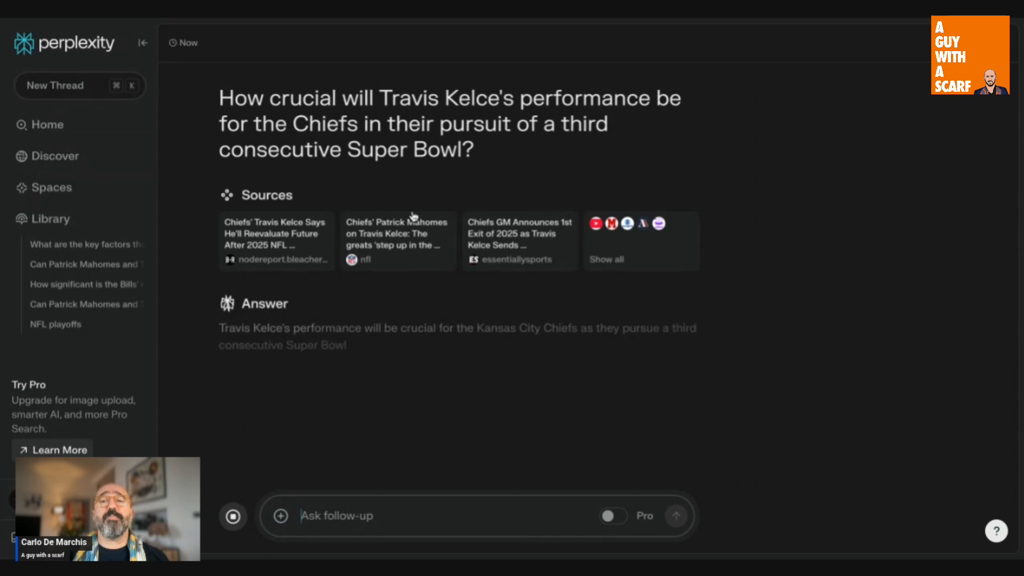
- Read through the answer on Travis Kelce's importance to a third straight Super Bowl
scroll(down, 3)
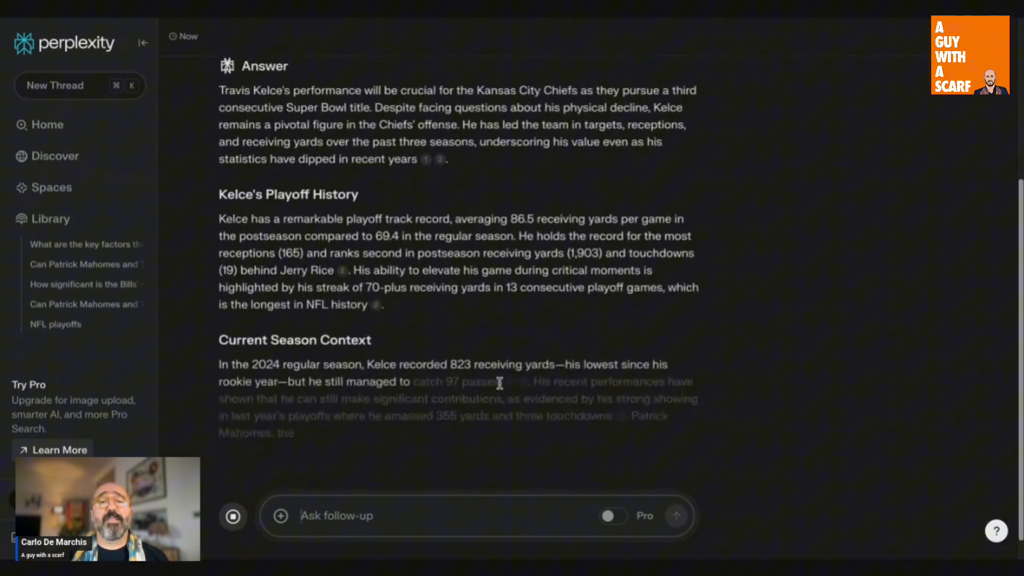
scroll(down, 3)
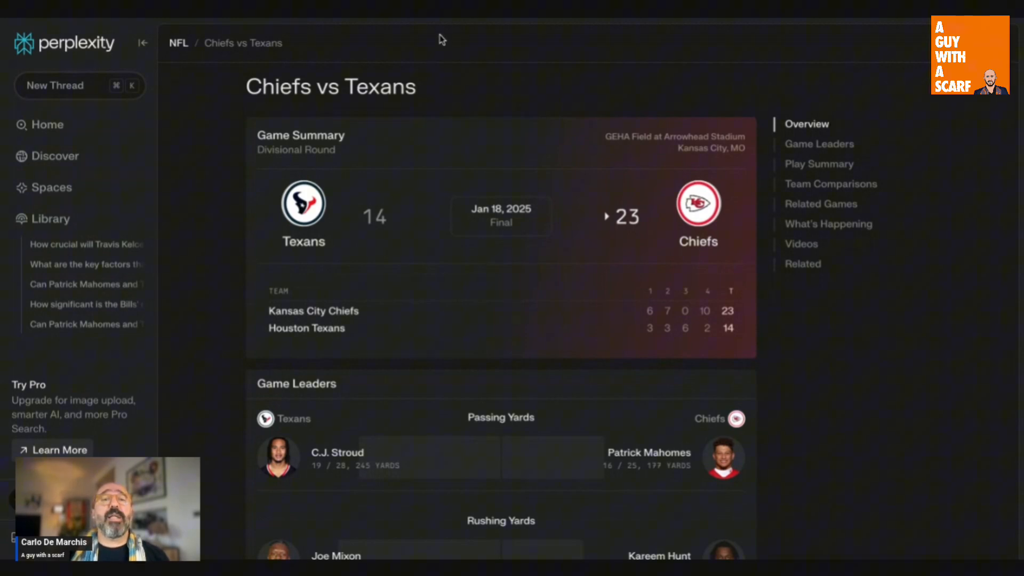
- Scroll the Chiefs vs Texans page through comparisons, hype and videos, then jump back to Overview
scroll(down, 3)
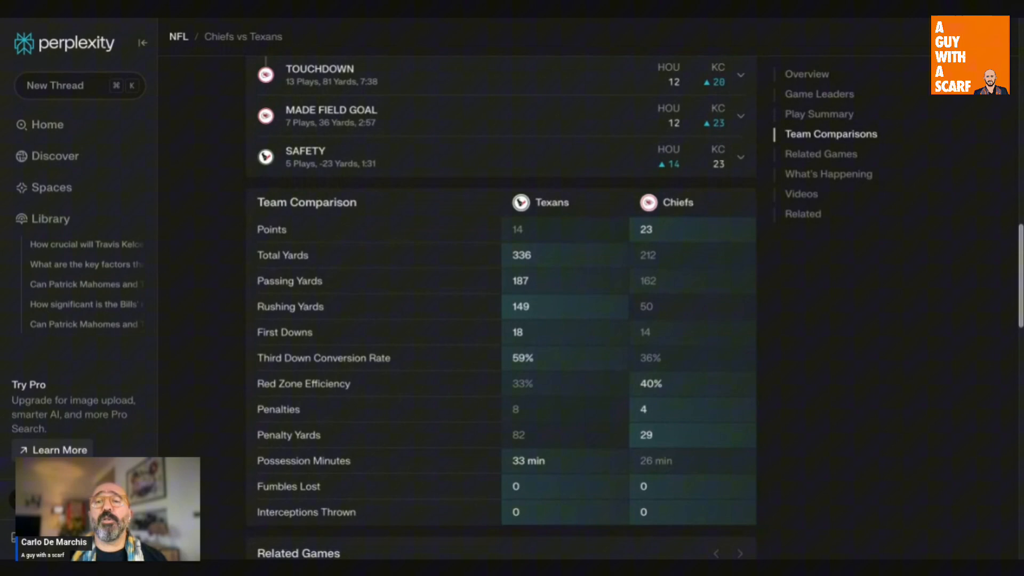
scroll(down, 3)
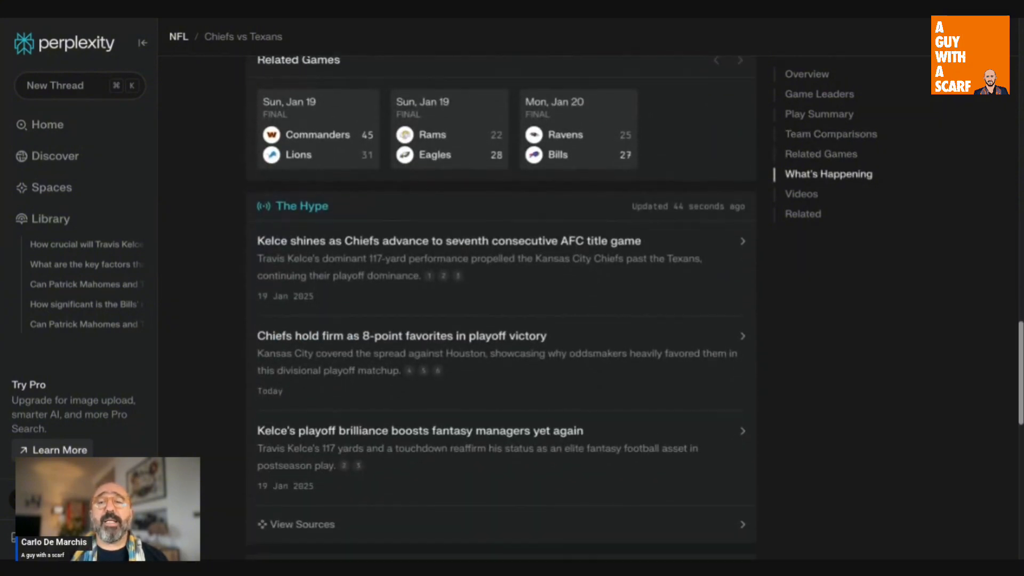
scroll(down, 3)
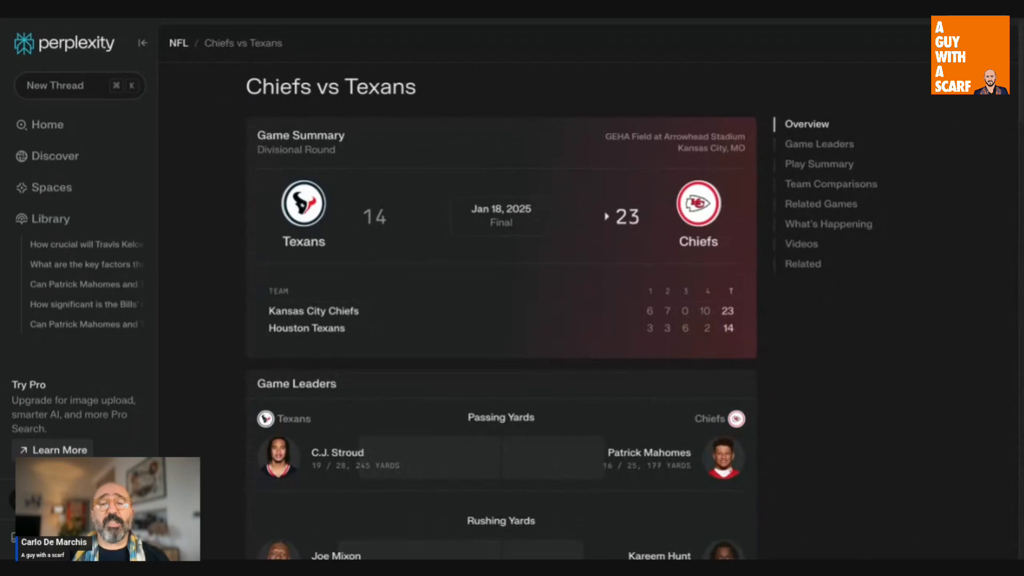
scroll(down, 3)
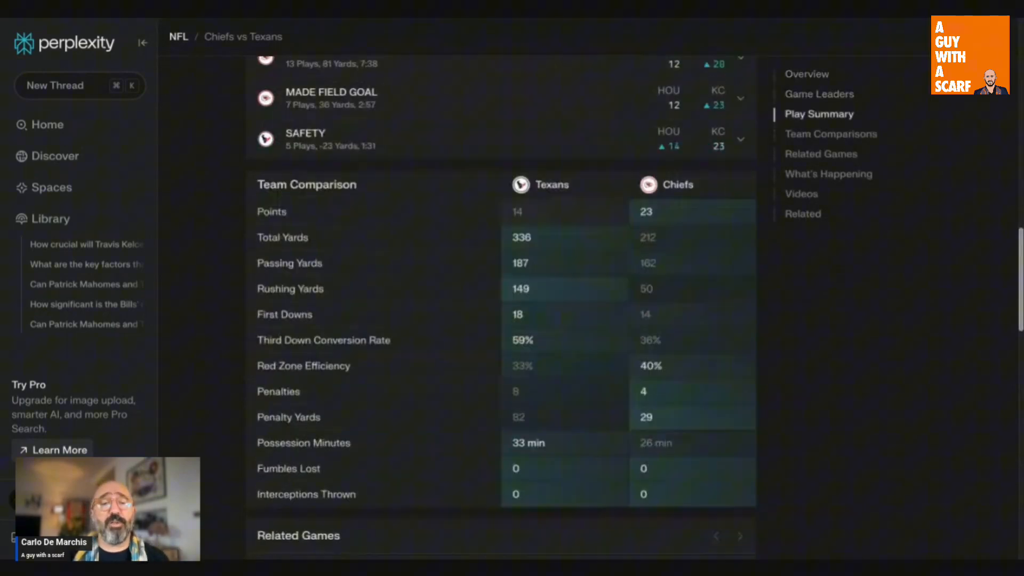
scroll(down, 3)
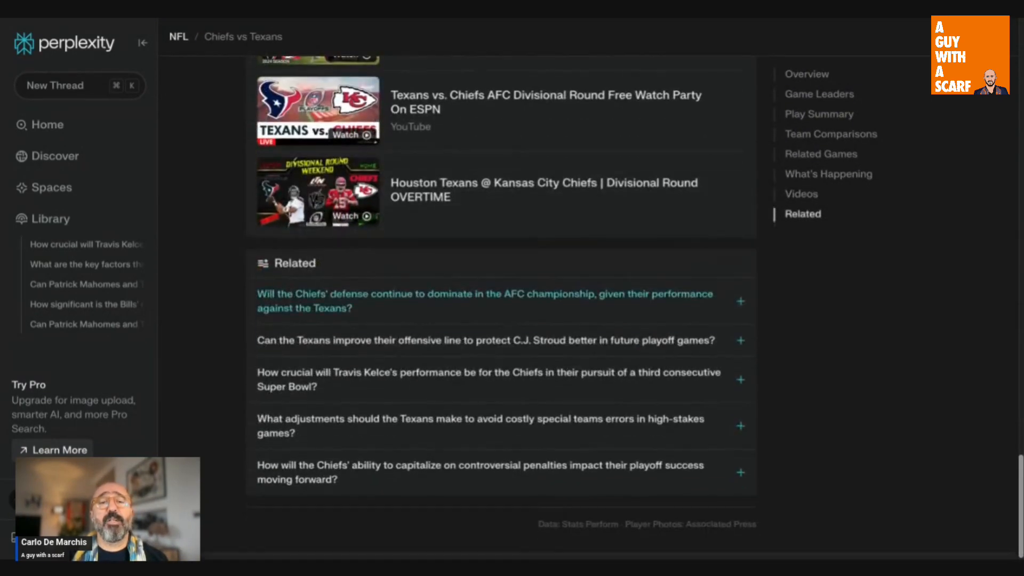
click(818, 93)
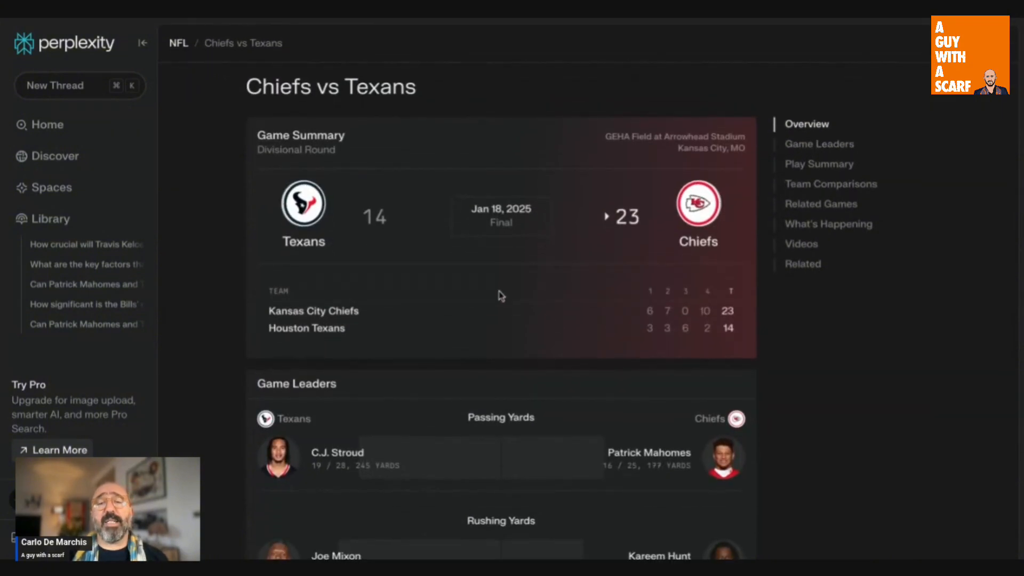
mouse_move(431, 186)
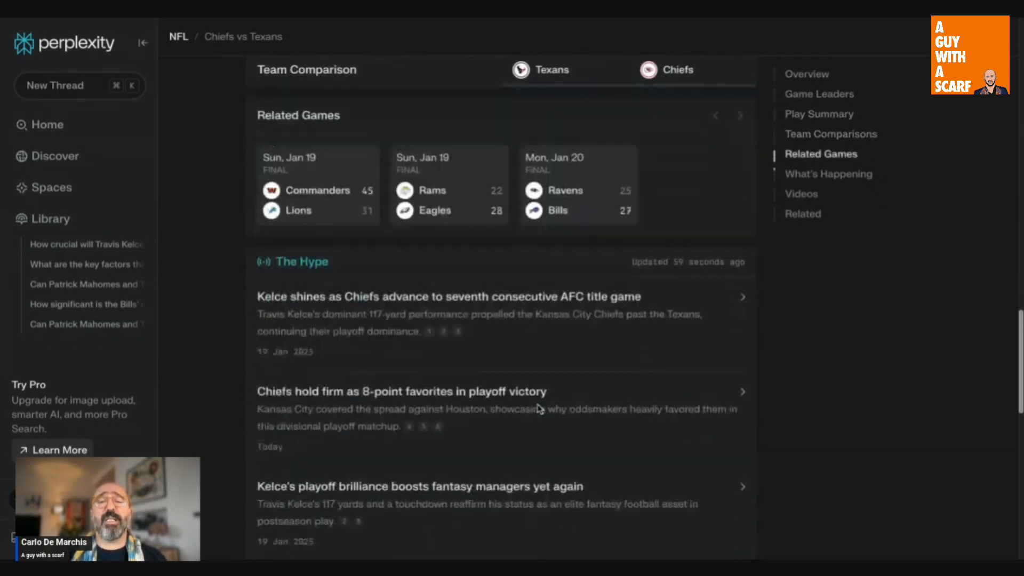
click(805, 124)
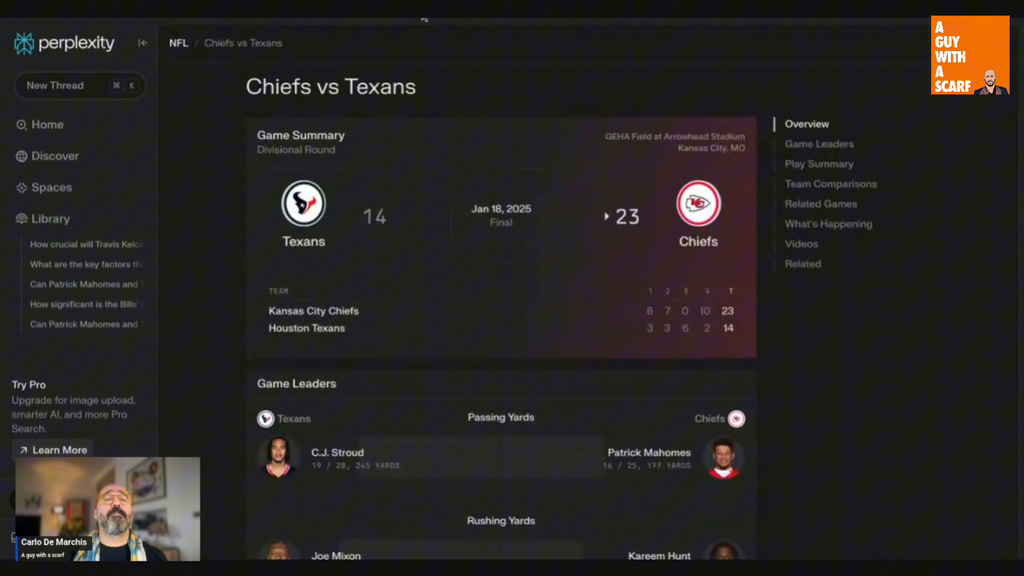